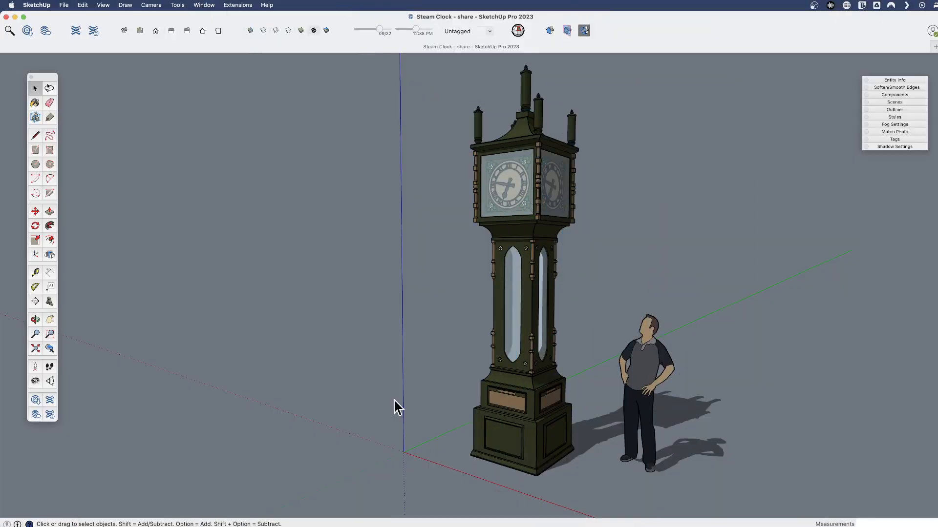
{"action": "mouse_move", "coordinate": [211, 172]}
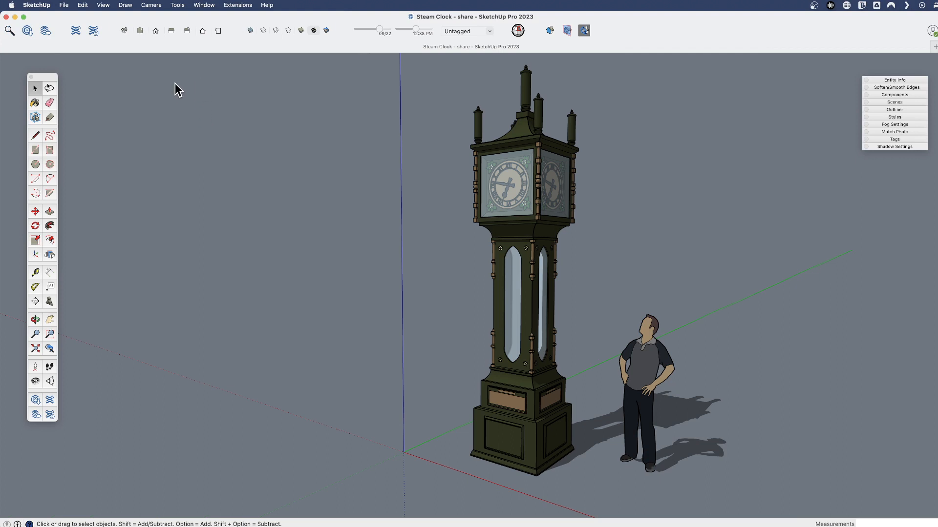
{"action": "mouse_move", "coordinate": [79, 31]}
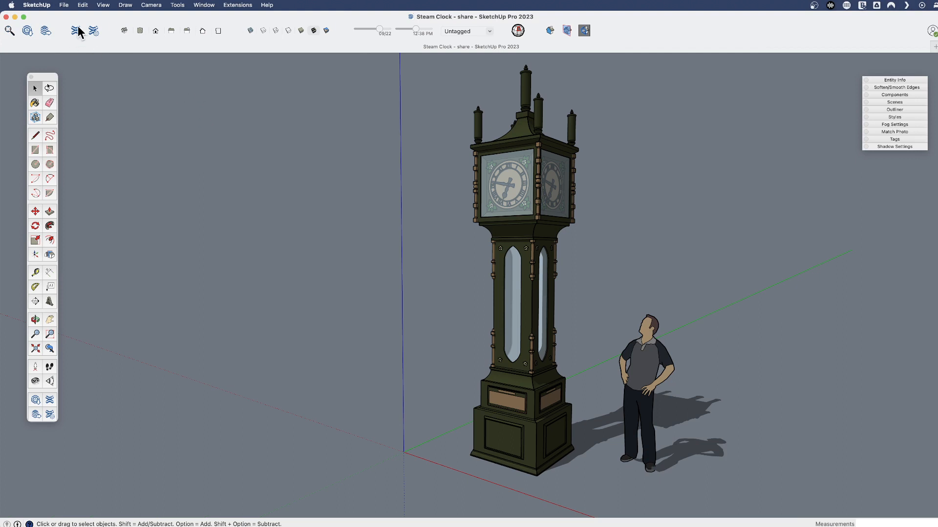
{"action": "mouse_move", "coordinate": [236, 15]}
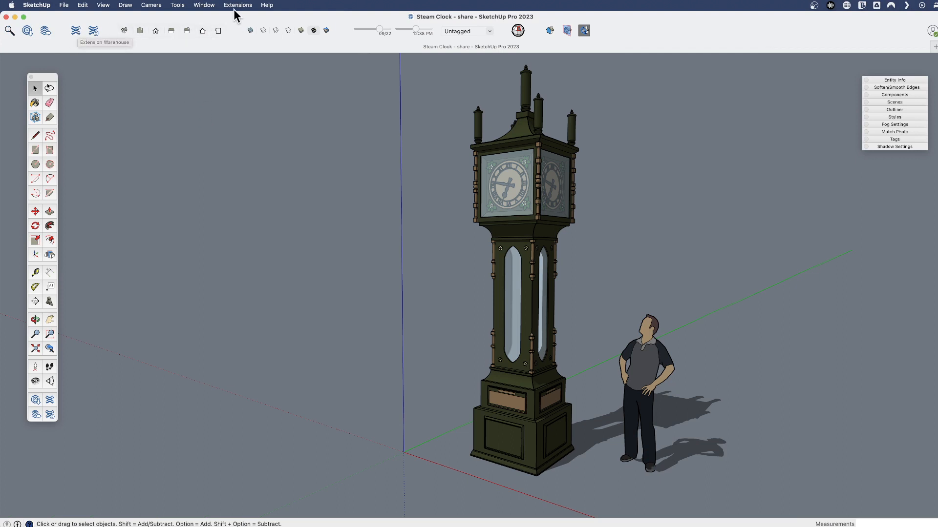
Open the Extension Warehouse from the Extensions menu and browse the All Categories list.
{"action": "left_click", "coordinate": [236, 5]}
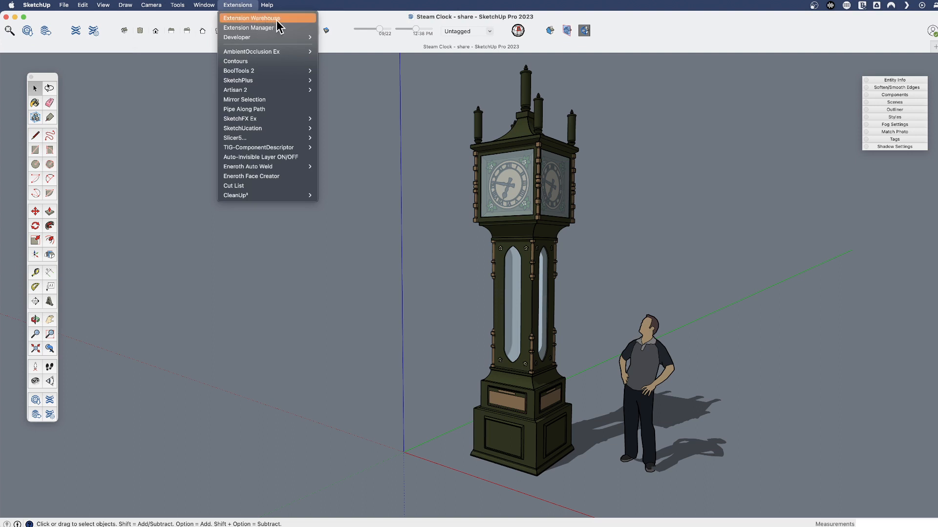
{"action": "mouse_move", "coordinate": [263, 27]}
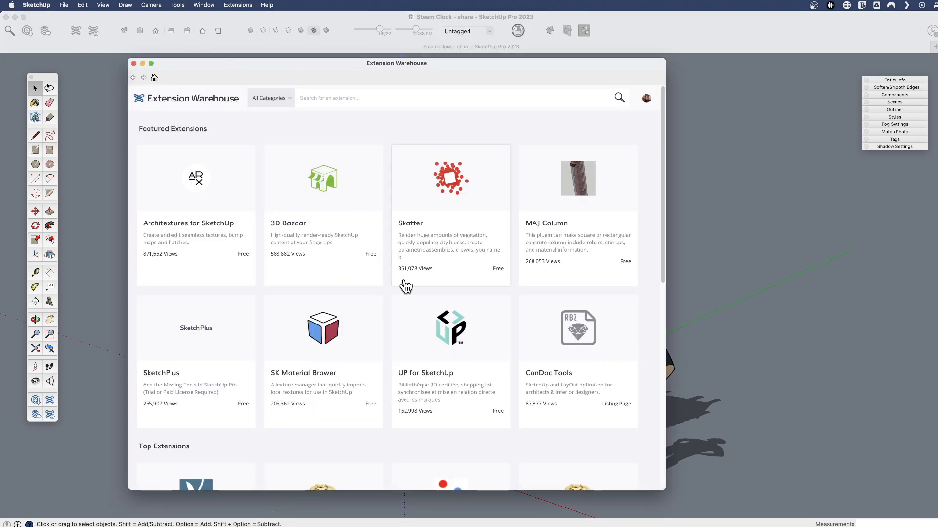
{"action": "mouse_move", "coordinate": [320, 117]}
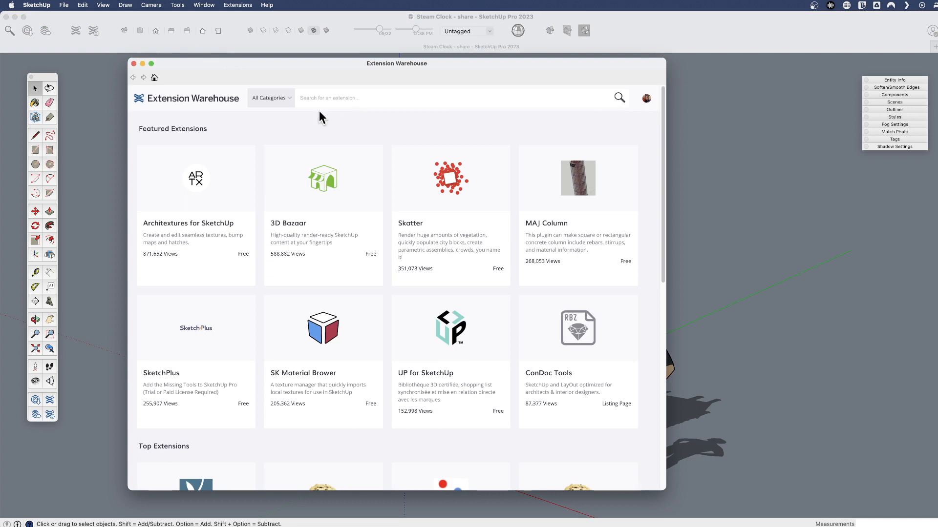
{"action": "left_click", "coordinate": [270, 98]}
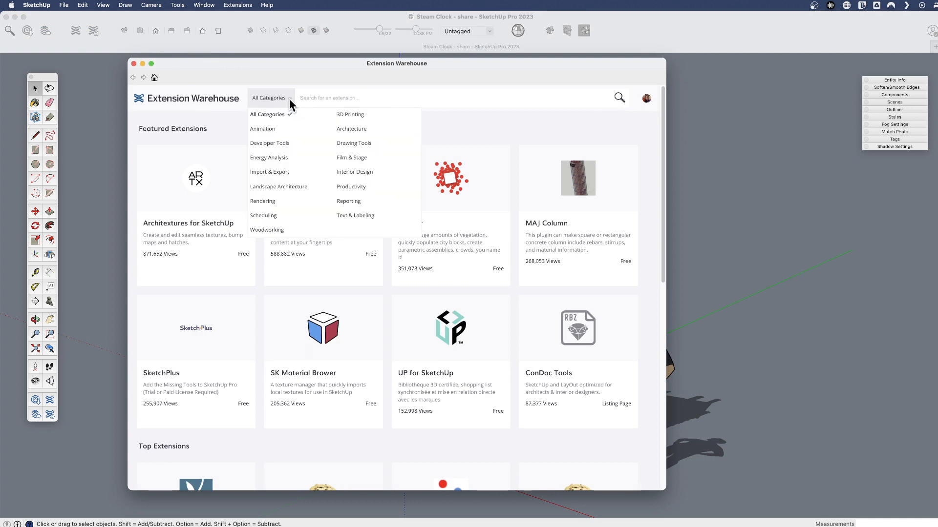
{"action": "mouse_move", "coordinate": [343, 146]}
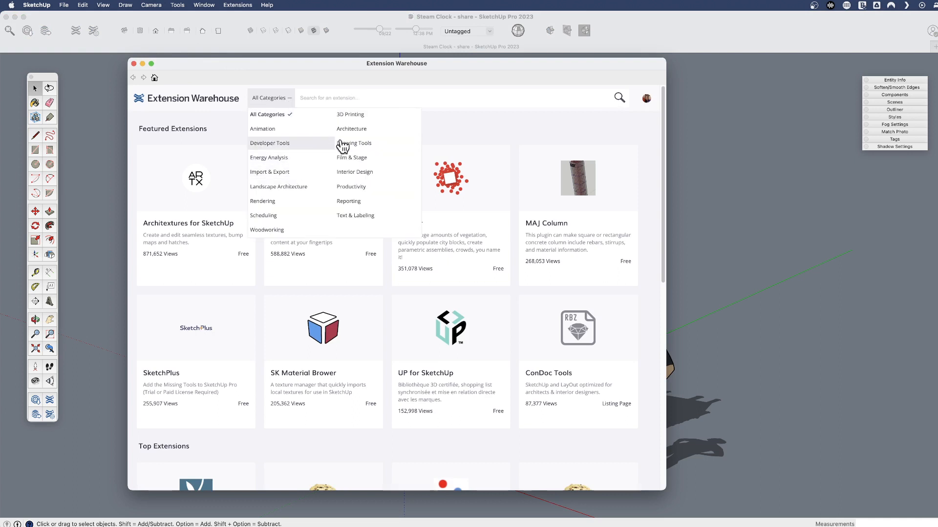
{"action": "mouse_move", "coordinate": [454, 134]}
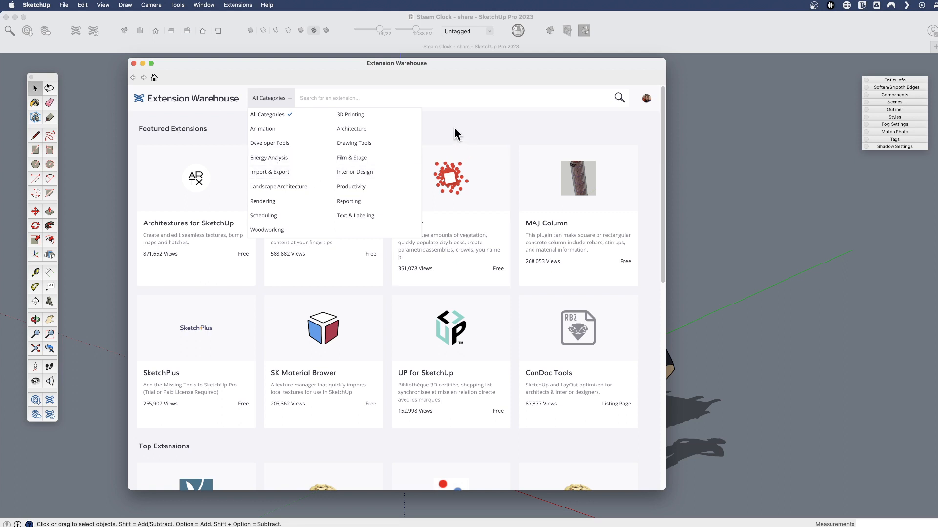
{"action": "left_click", "coordinate": [310, 130]}
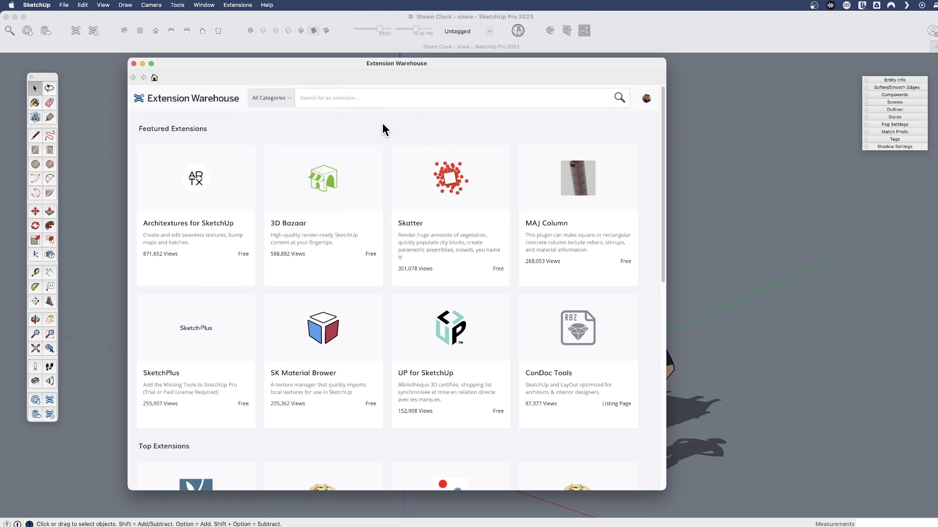
Search the Extension Warehouse for 'mirror' to find Curic Mirror.
{"action": "type", "text": "mirror"}
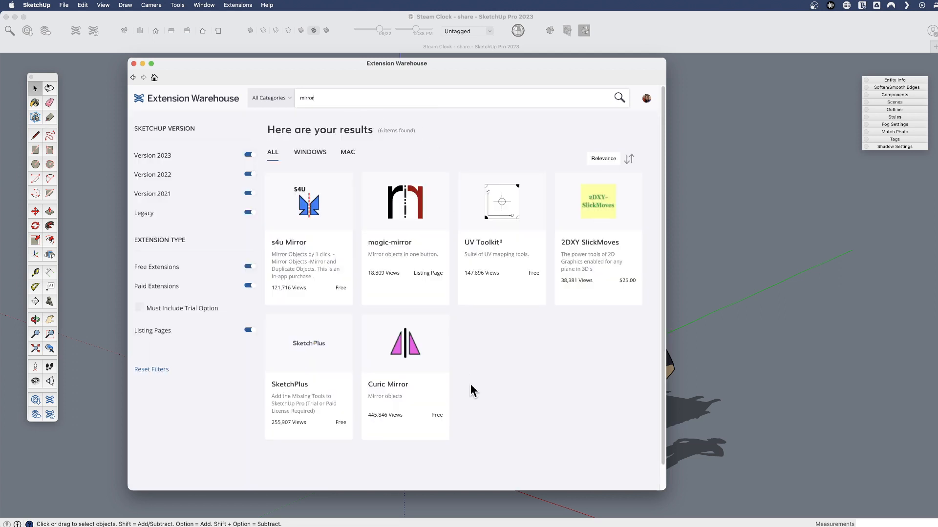
{"action": "mouse_move", "coordinate": [239, 312]}
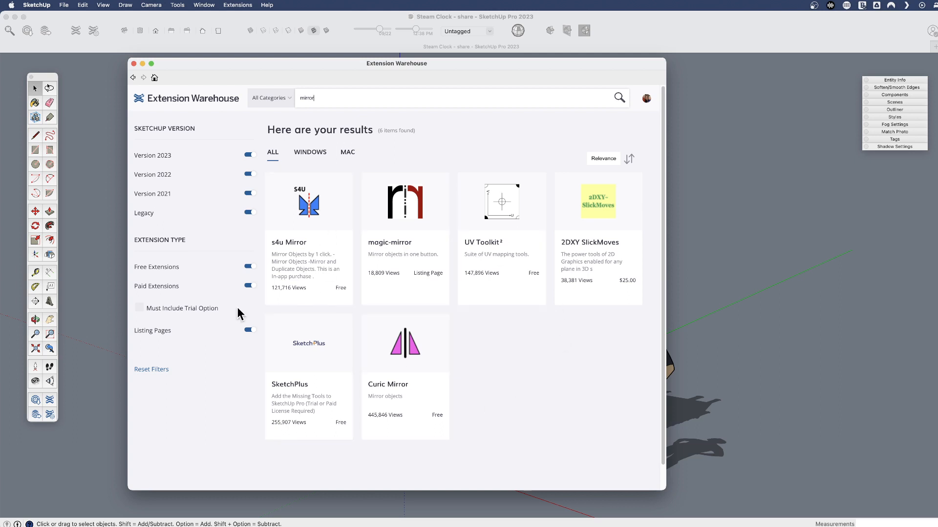
{"action": "mouse_move", "coordinate": [482, 341]}
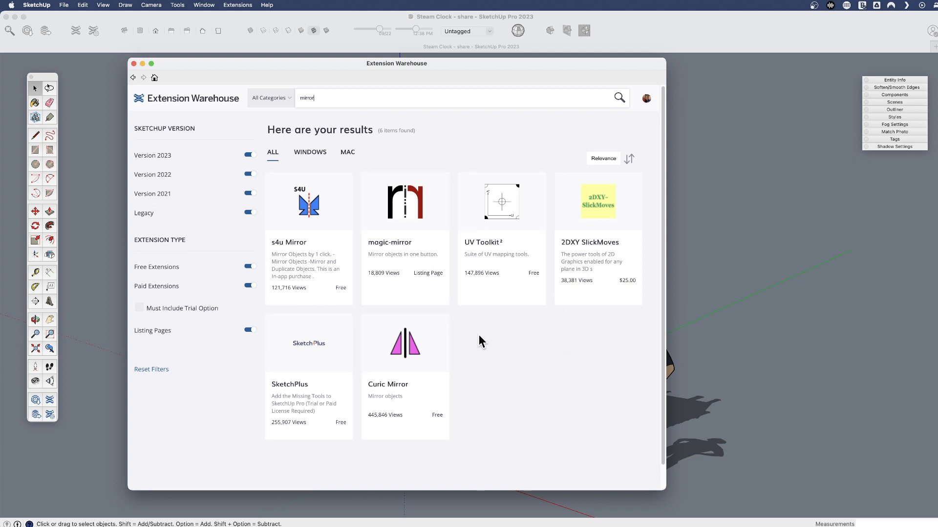
{"action": "mouse_move", "coordinate": [474, 353]}
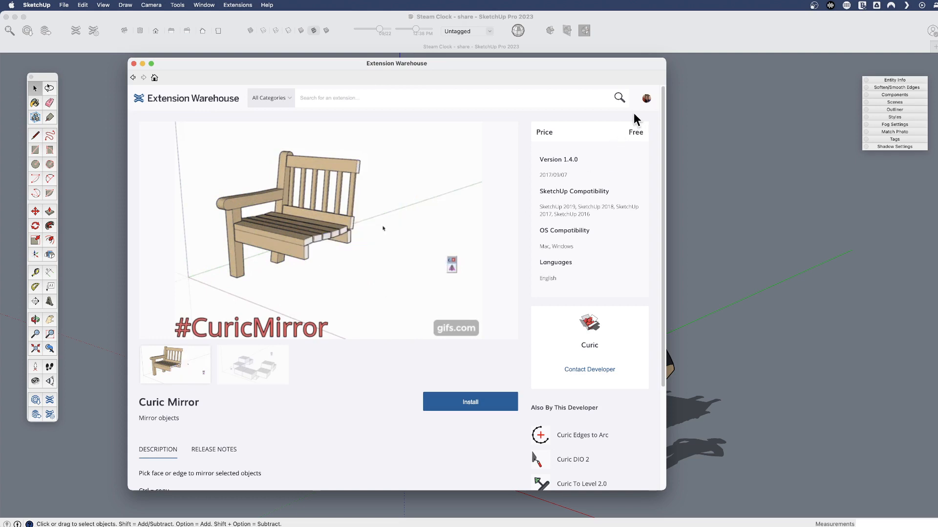
Install Curic Mirror, close the Extension Warehouse and reopen the Extensions menu.
{"action": "left_click", "coordinate": [645, 98]}
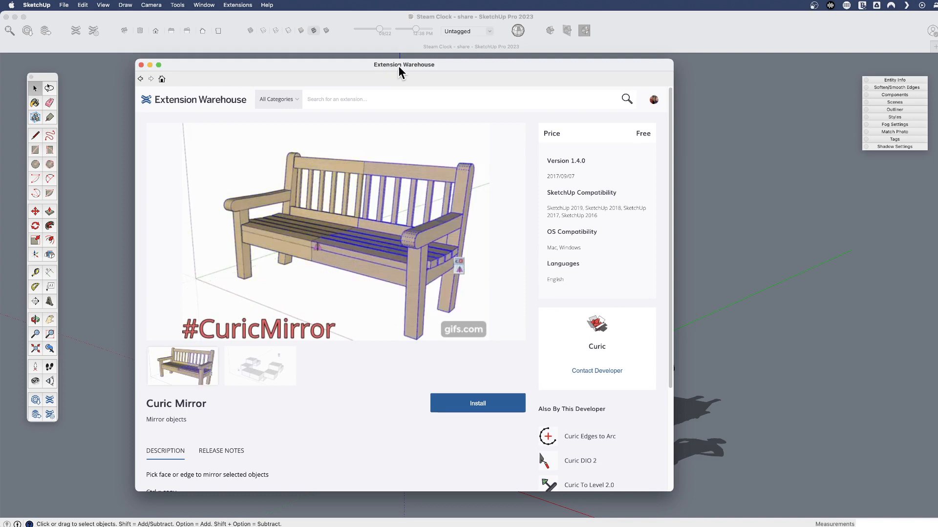
{"action": "left_click", "coordinate": [142, 64]}
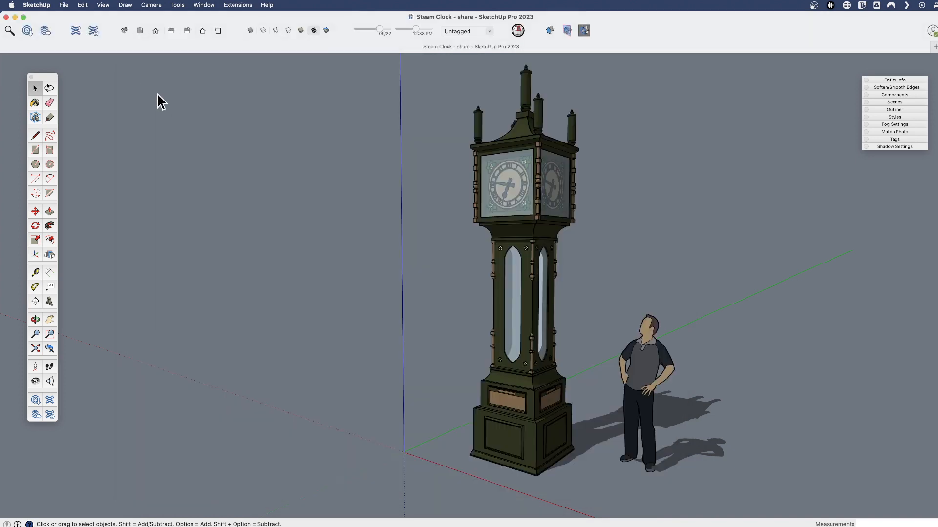
{"action": "left_click", "coordinate": [237, 5]}
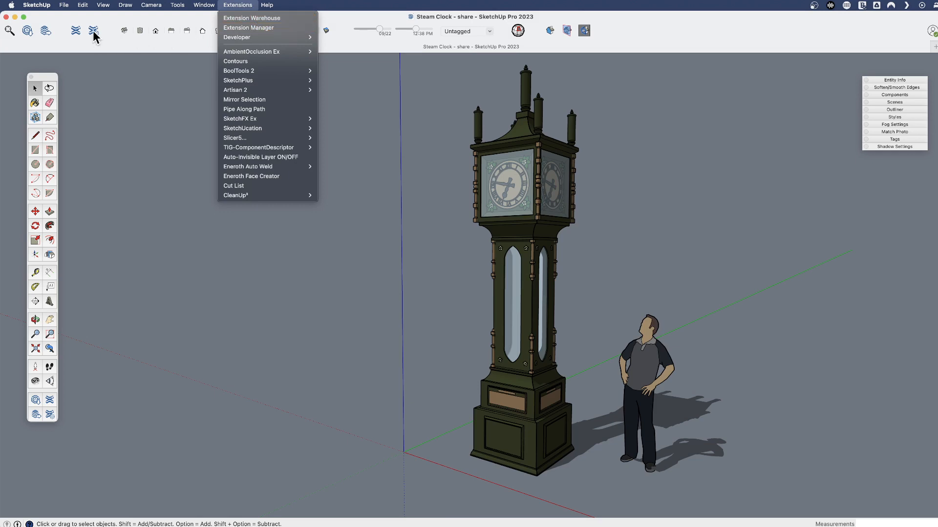
Open the Extension Manager and scroll through the installed extensions list.
{"action": "left_click", "coordinate": [248, 28]}
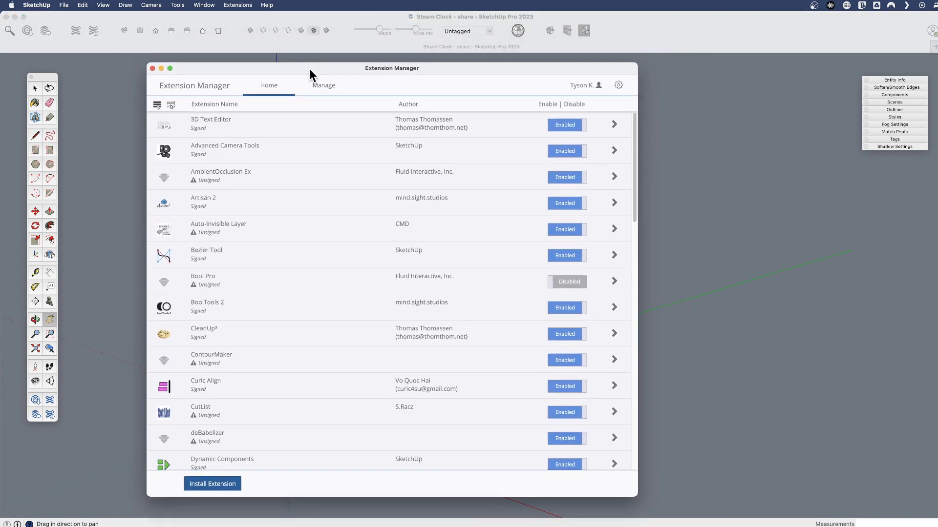
{"action": "mouse_move", "coordinate": [505, 353]}
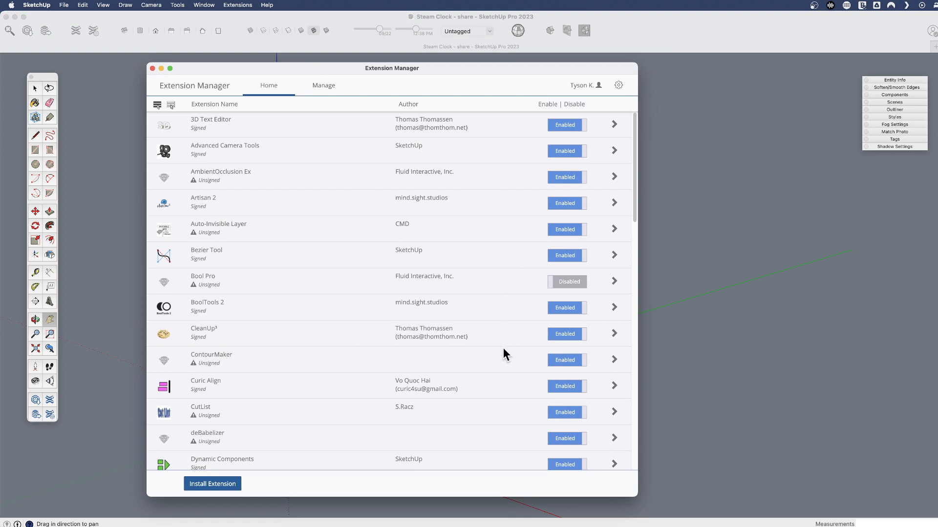
{"action": "mouse_move", "coordinate": [499, 346]}
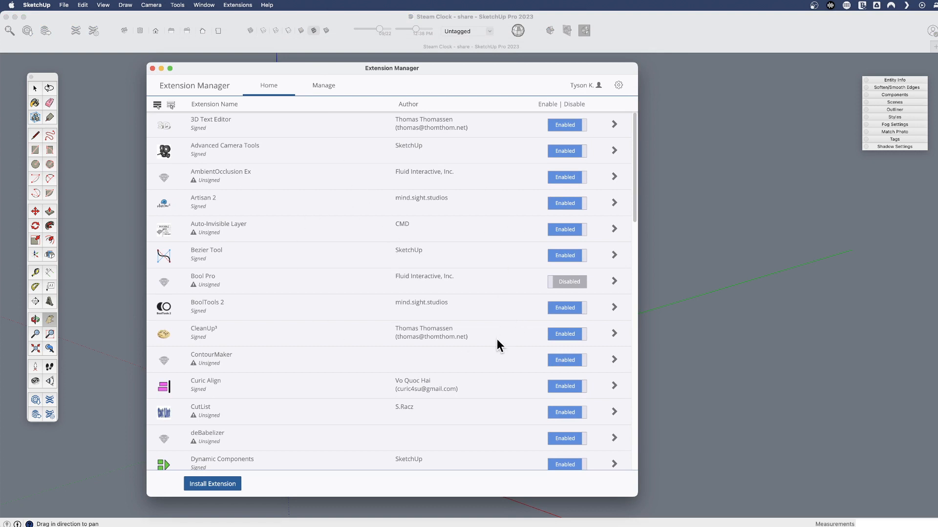
{"action": "scroll", "scroll_direction": "down", "scroll_amount": 3}
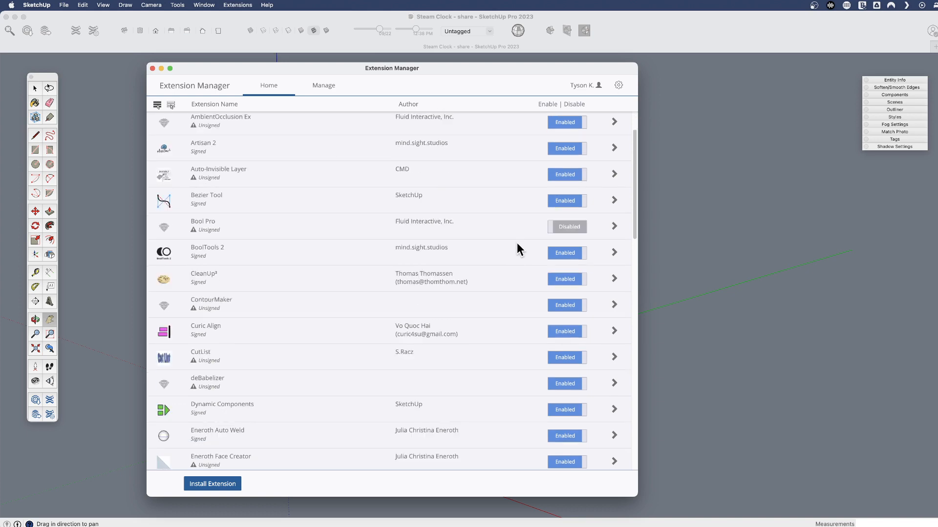
{"action": "scroll", "scroll_direction": "down", "scroll_amount": 3}
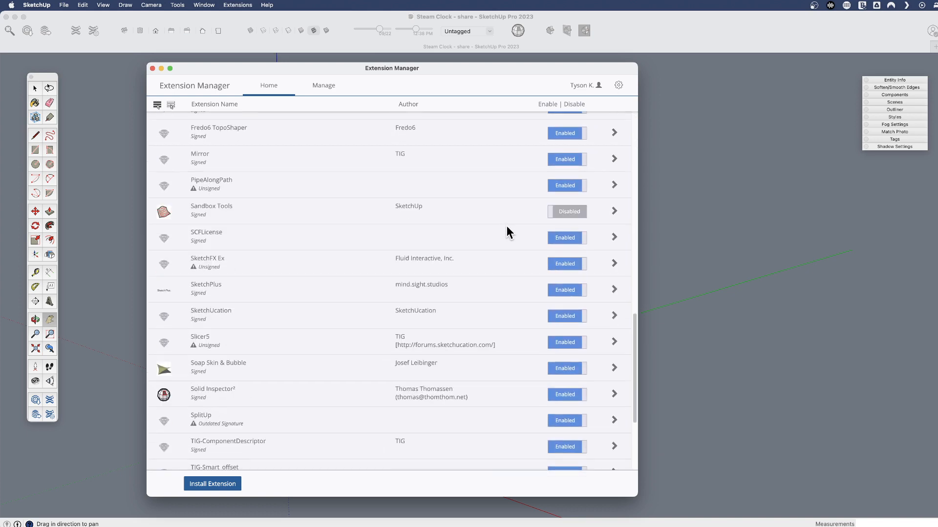
{"action": "mouse_move", "coordinate": [538, 316]}
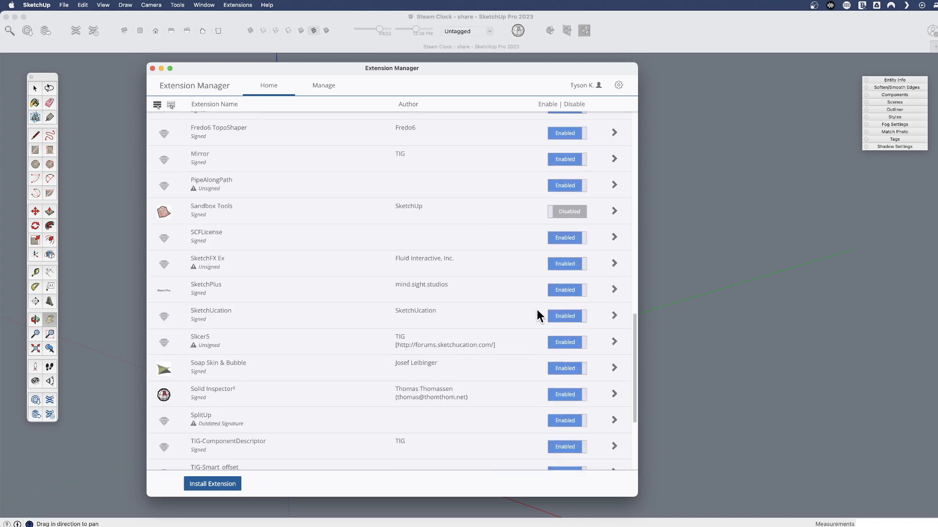
{"action": "mouse_move", "coordinate": [519, 292]}
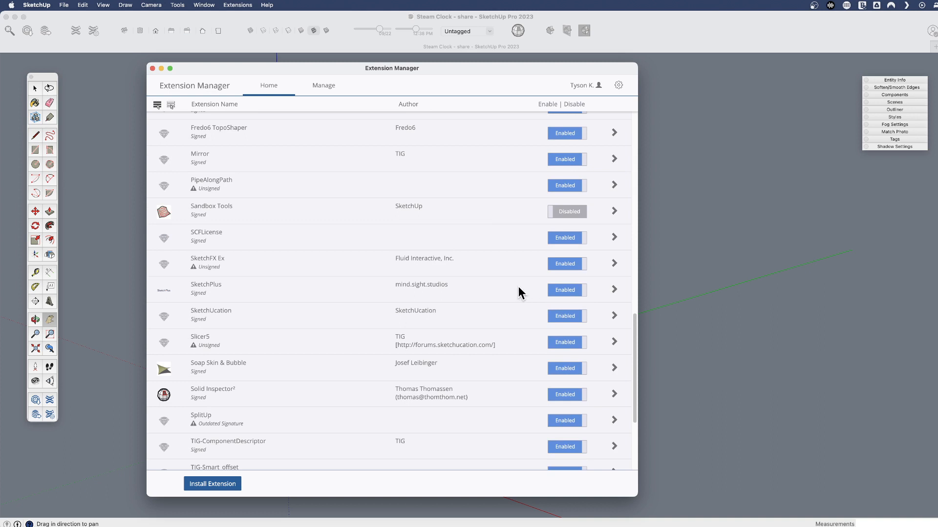
{"action": "mouse_move", "coordinate": [564, 263]}
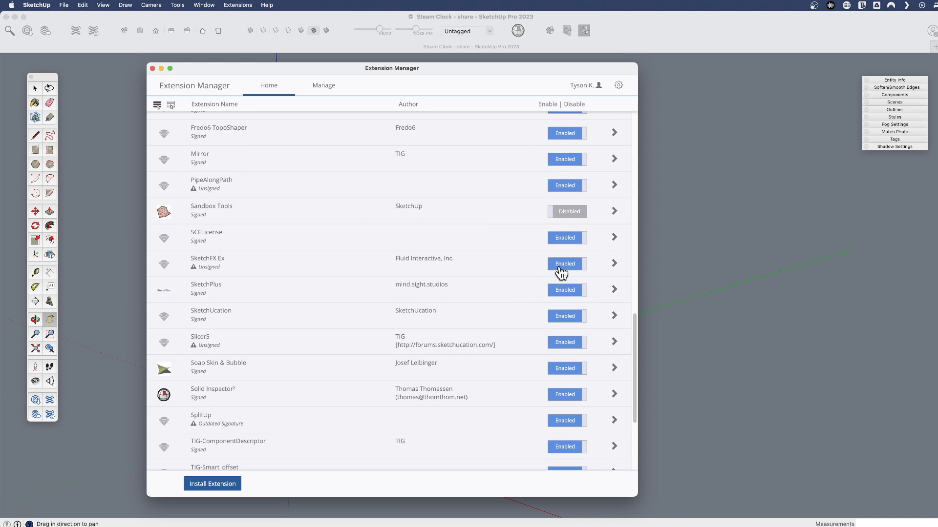
Disable SketchFX Ex and SketchUcation and apply the changes.
{"action": "left_click", "coordinate": [564, 264]}
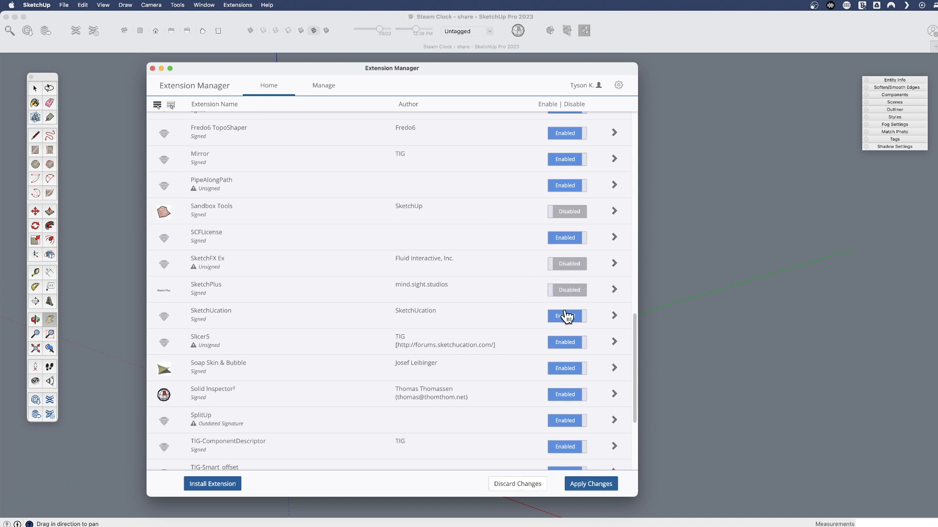
{"action": "left_click", "coordinate": [565, 316]}
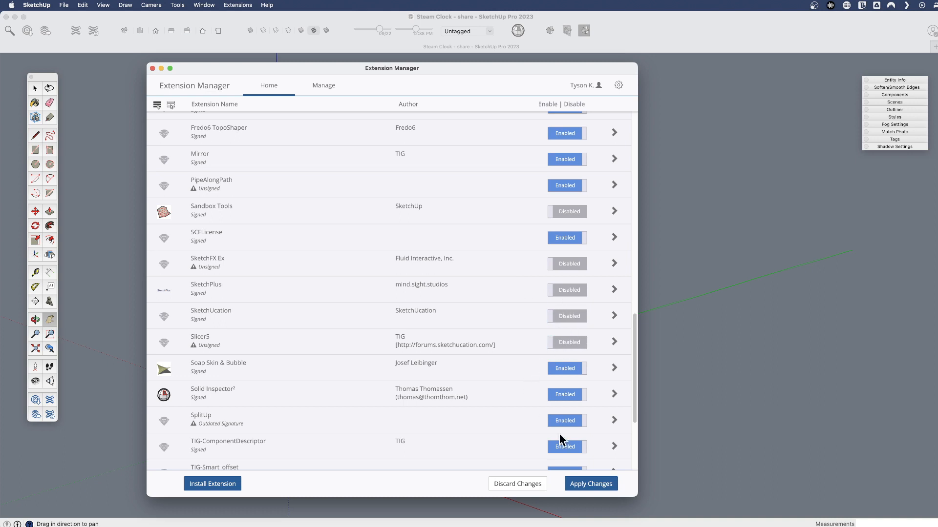
{"action": "left_click", "coordinate": [589, 484]}
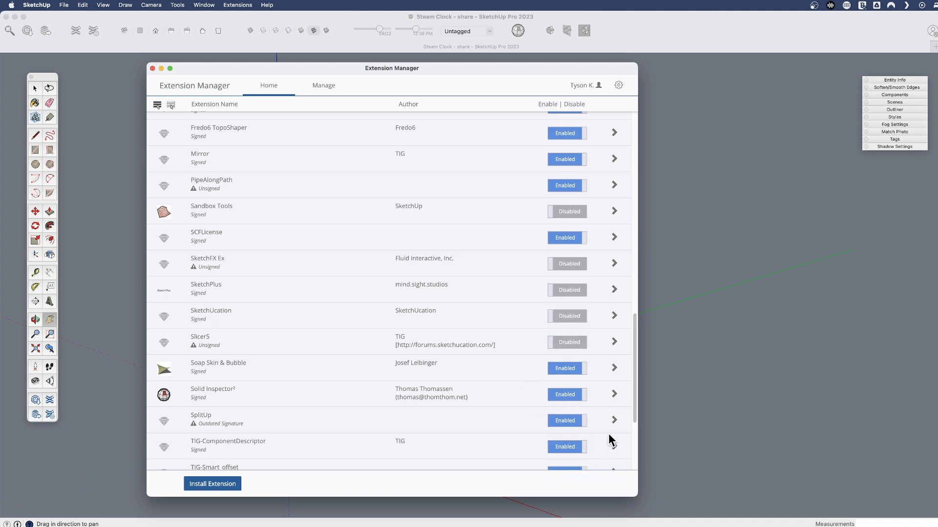
{"action": "mouse_move", "coordinate": [516, 219]}
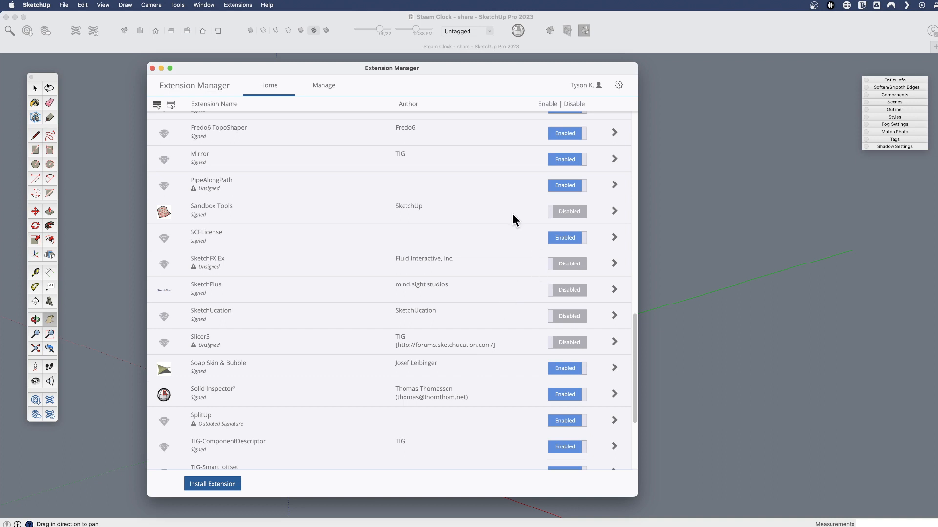
{"action": "mouse_move", "coordinate": [483, 281]}
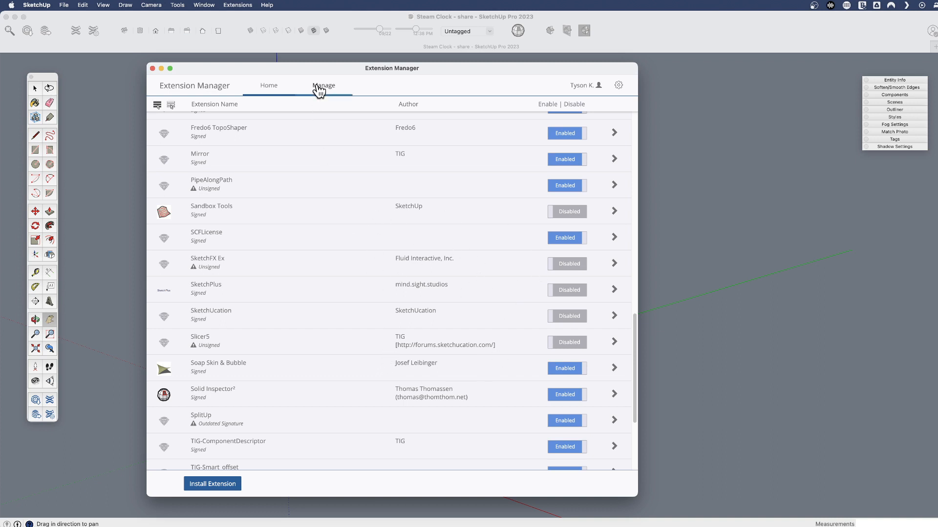
Switch the Extension Manager to Manage to show Update and Uninstall options.
{"action": "left_click", "coordinate": [323, 85]}
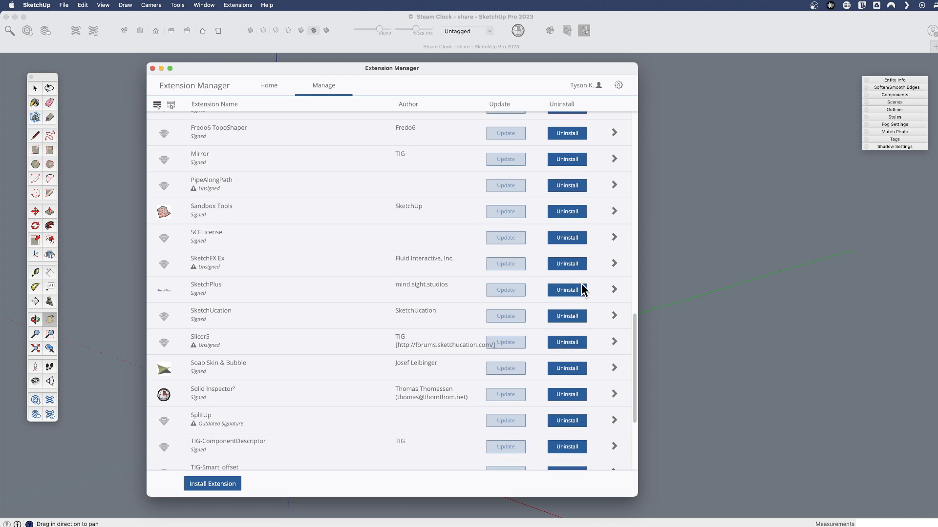
{"action": "mouse_move", "coordinate": [578, 253]}
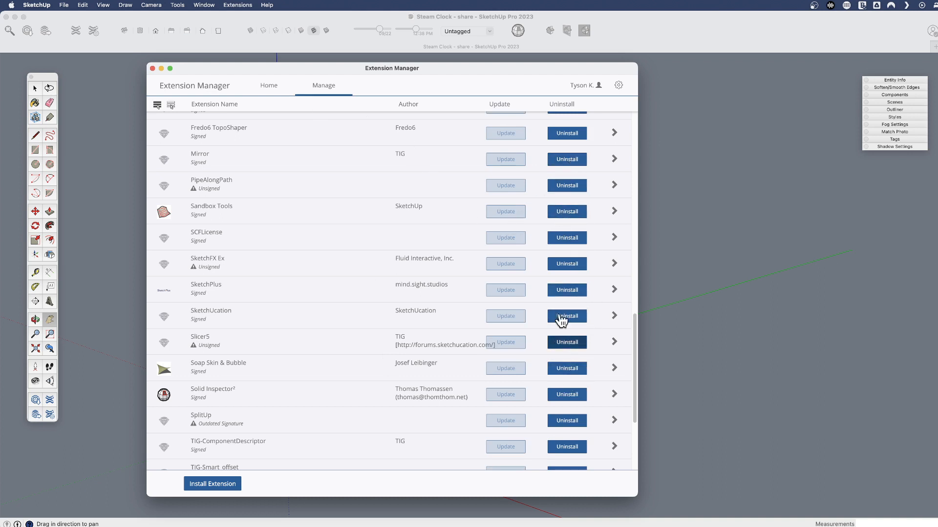
{"action": "mouse_move", "coordinate": [353, 235]}
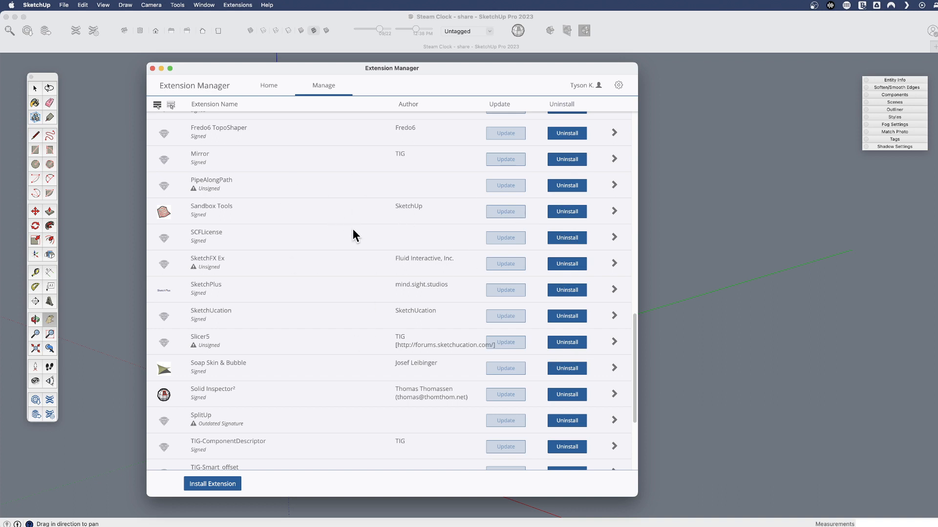
{"action": "mouse_move", "coordinate": [512, 185]}
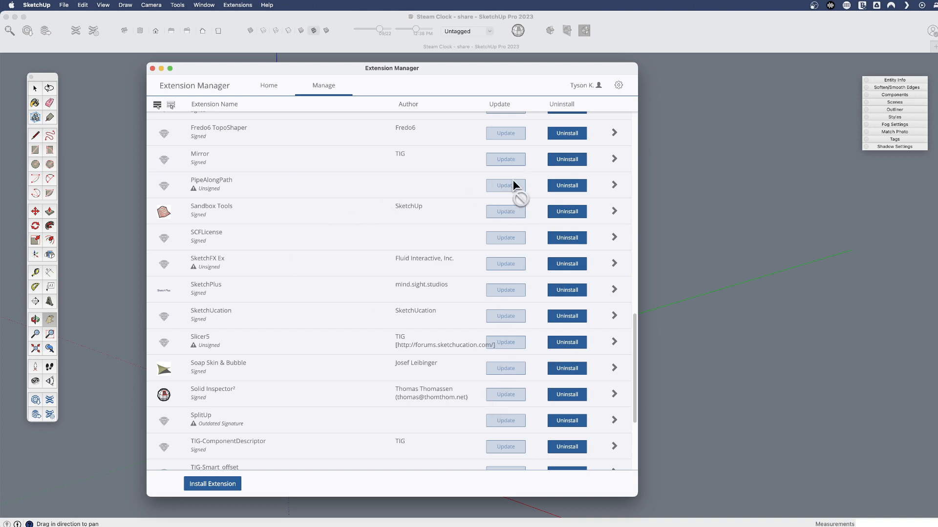
{"action": "mouse_move", "coordinate": [327, 276]}
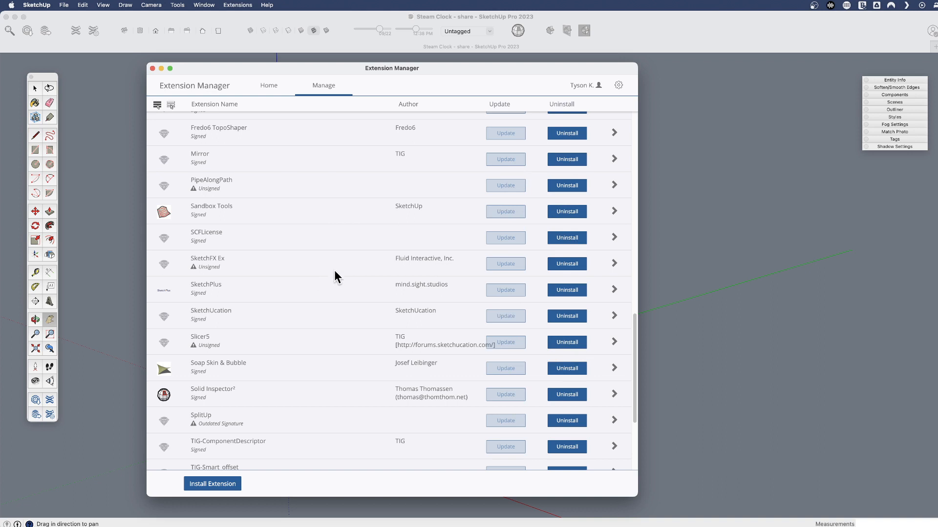
{"action": "mouse_move", "coordinate": [355, 270]}
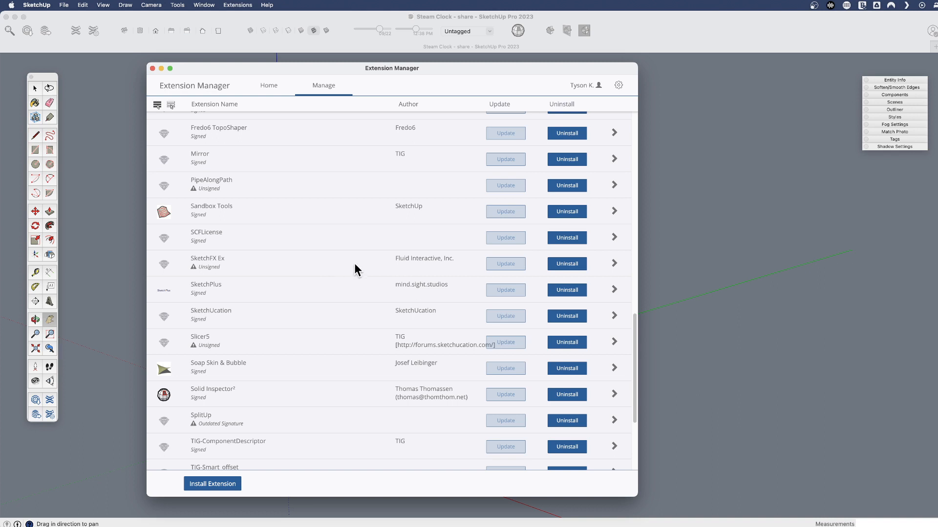
{"action": "mouse_move", "coordinate": [153, 70]}
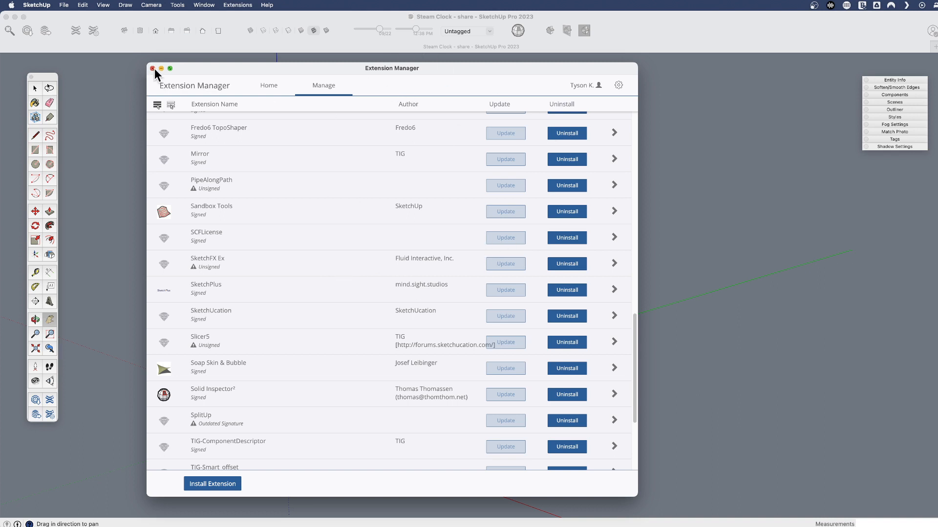
Close the Extension Manager and return to the Steam Clock model.
{"action": "left_click", "coordinate": [152, 68]}
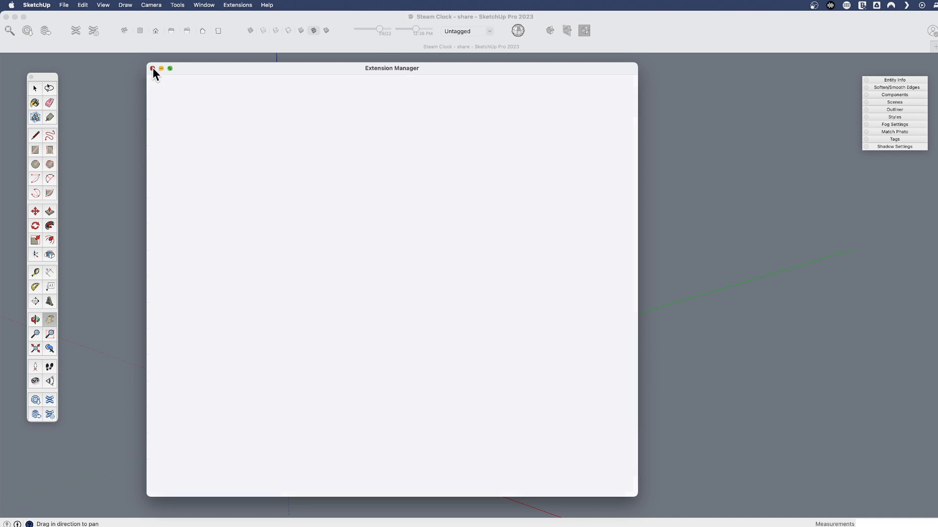
{"action": "left_click", "coordinate": [152, 69]}
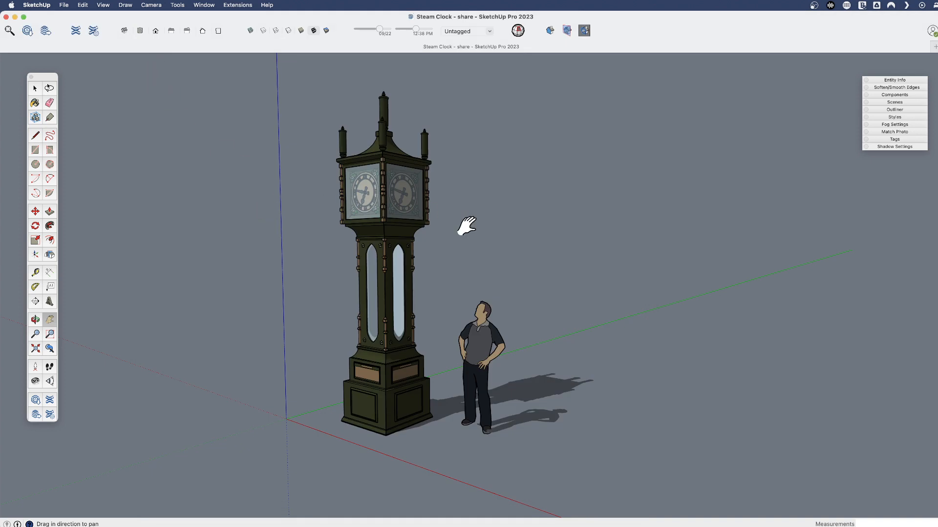
{"action": "mouse_move", "coordinate": [88, 39]}
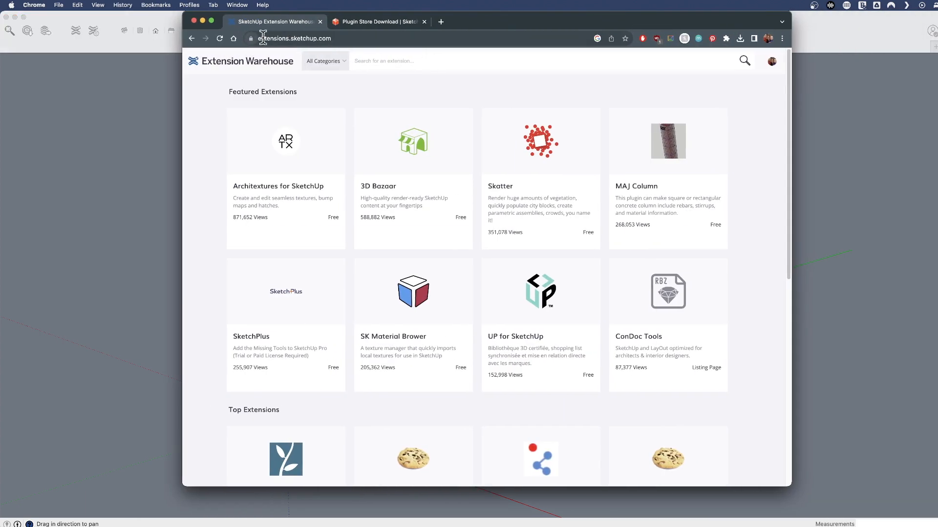
{"action": "mouse_move", "coordinate": [338, 44]}
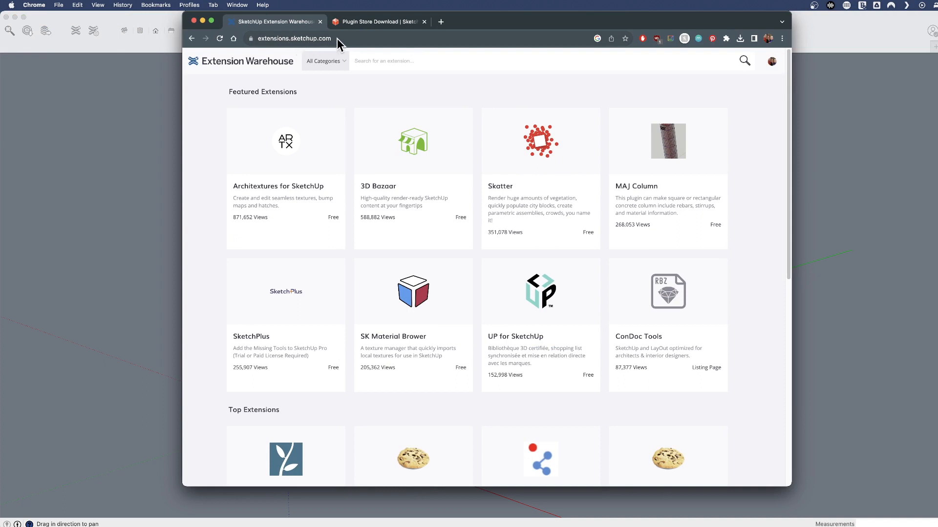
{"action": "mouse_move", "coordinate": [457, 243]}
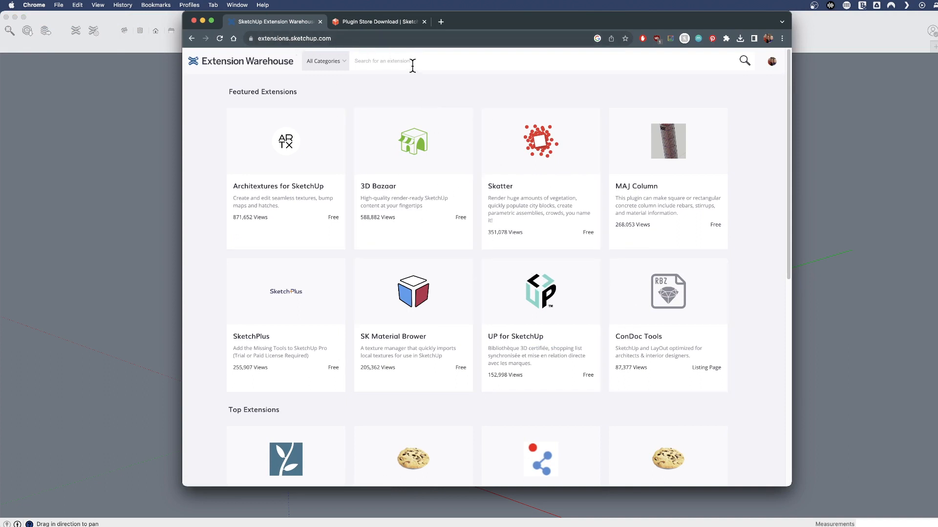
Search the Extension Warehouse website for 'mirror' and open the Curic Mirror page.
{"action": "type", "text": "mirror"}
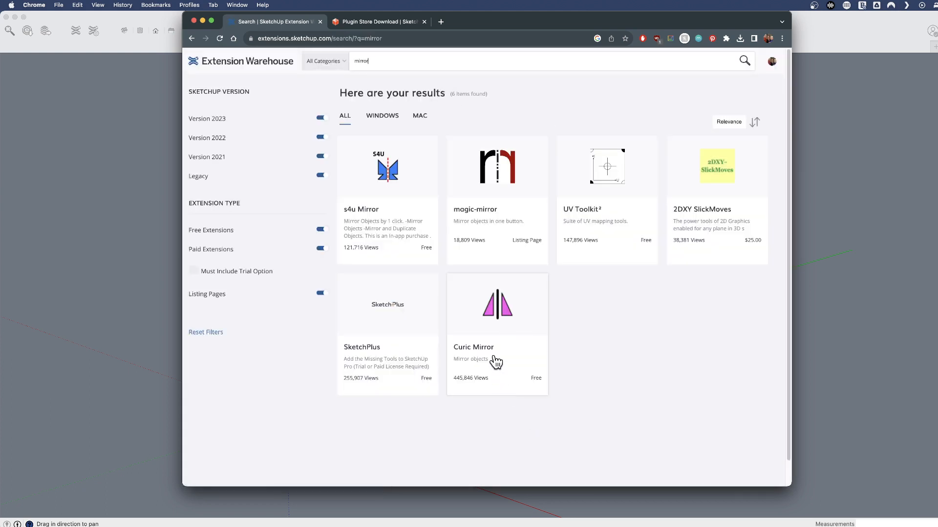
{"action": "left_click", "coordinate": [496, 332]}
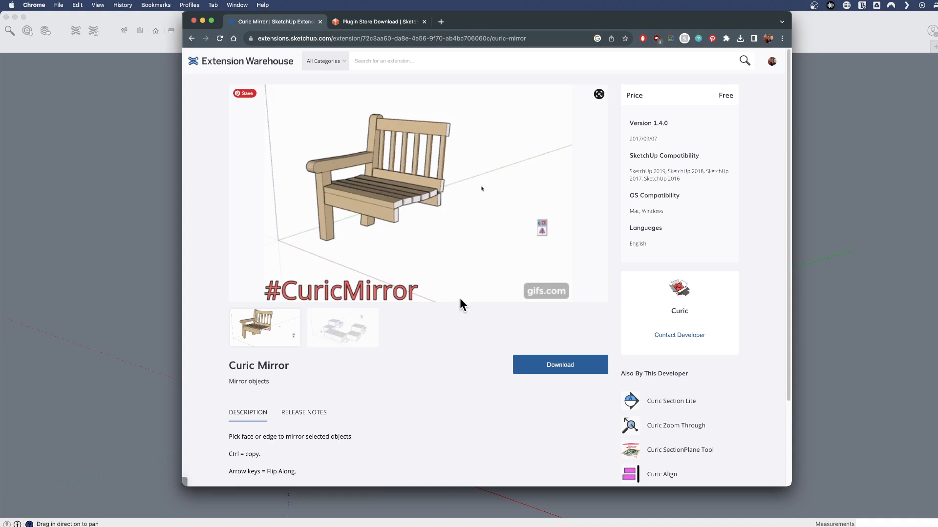
{"action": "mouse_move", "coordinate": [585, 377]}
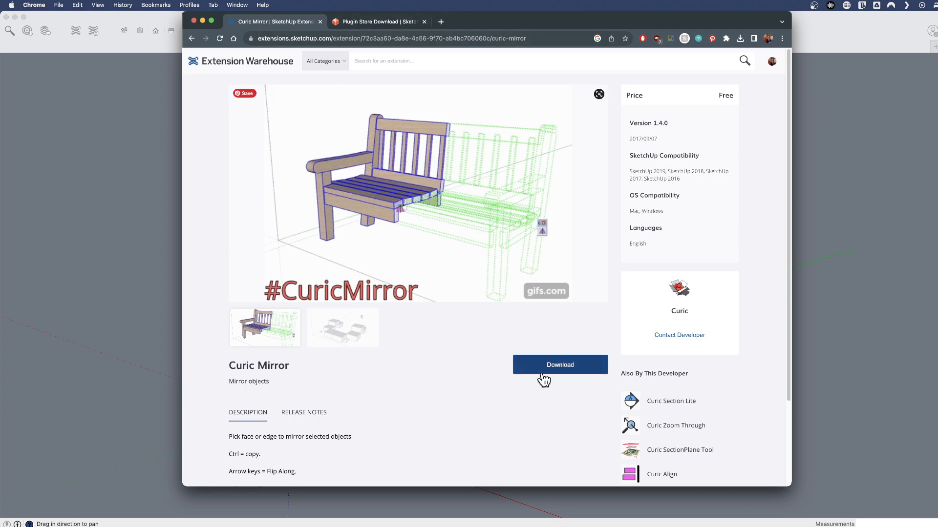
Download curic_mirror_v1.4.0.rbz and dismiss the Success dialog.
{"action": "left_click", "coordinate": [559, 364]}
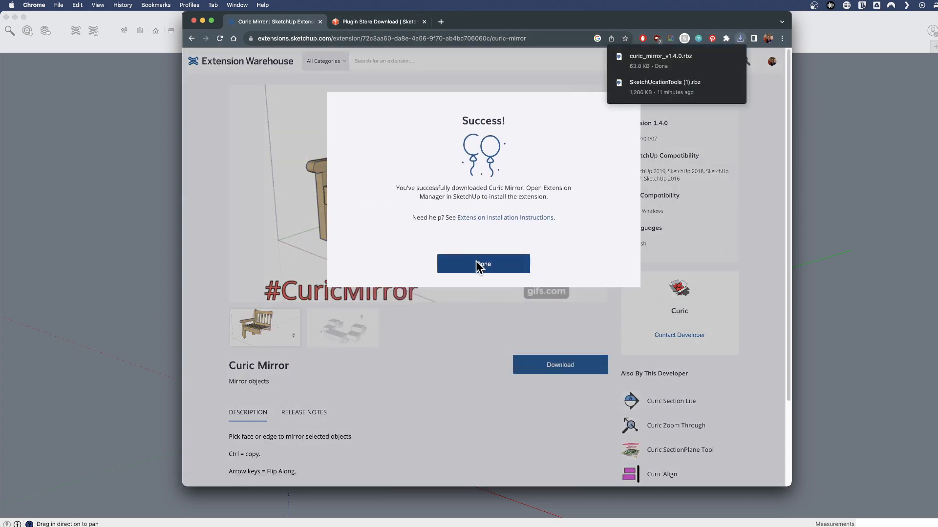
{"action": "mouse_move", "coordinate": [620, 119]}
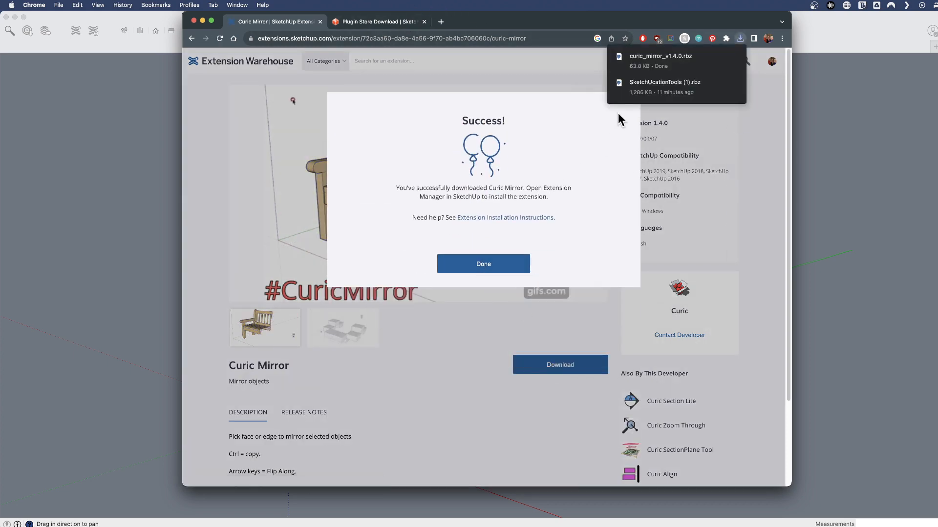
{"action": "mouse_move", "coordinate": [524, 146]}
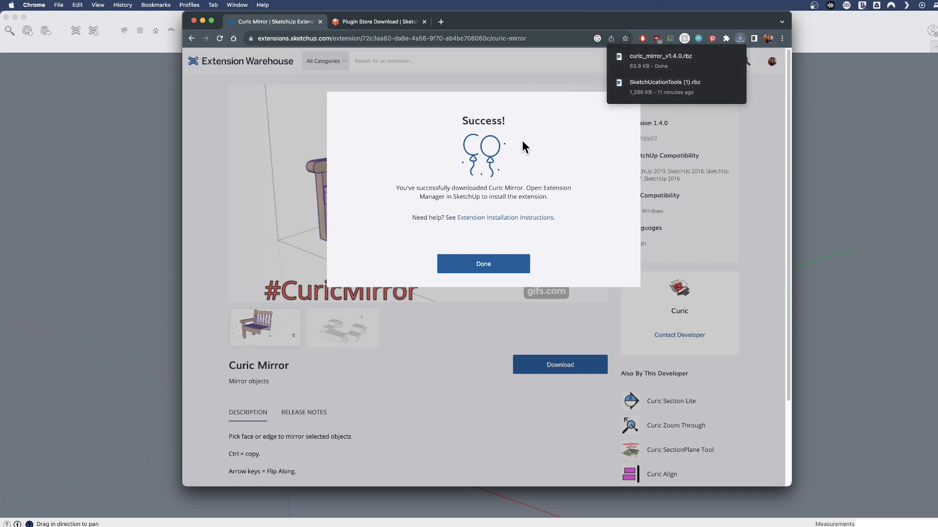
{"action": "left_click", "coordinate": [459, 323]}
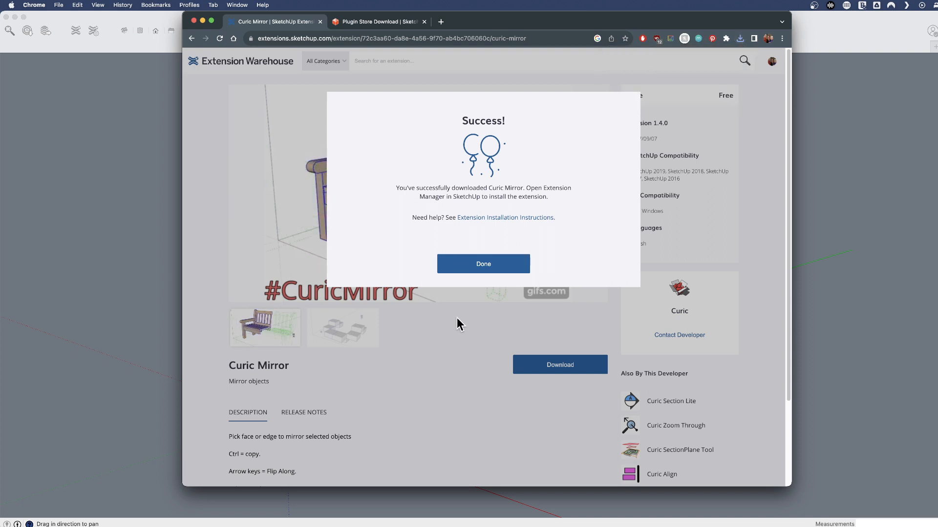
{"action": "left_click", "coordinate": [483, 263]}
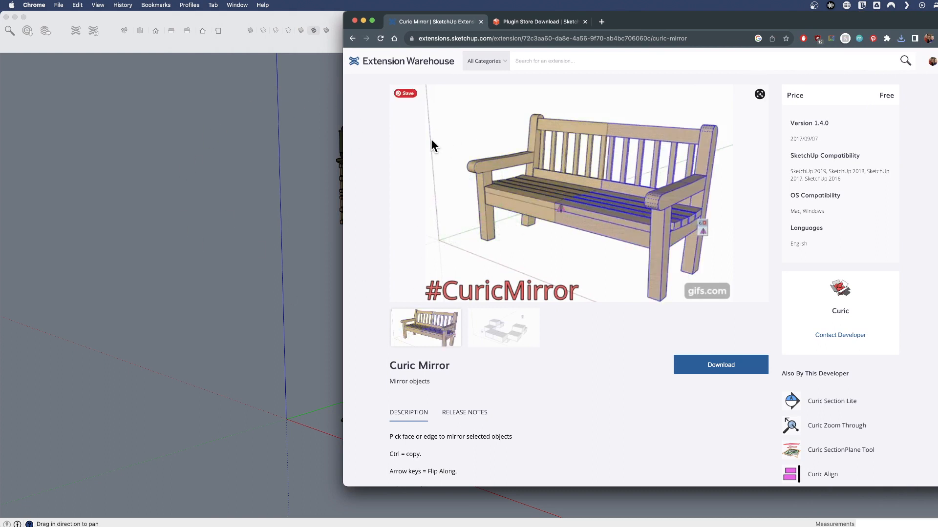
Switch to the SketchUcation tab, visit its home page and browse the PluginStore listings.
{"action": "left_click", "coordinate": [535, 21]}
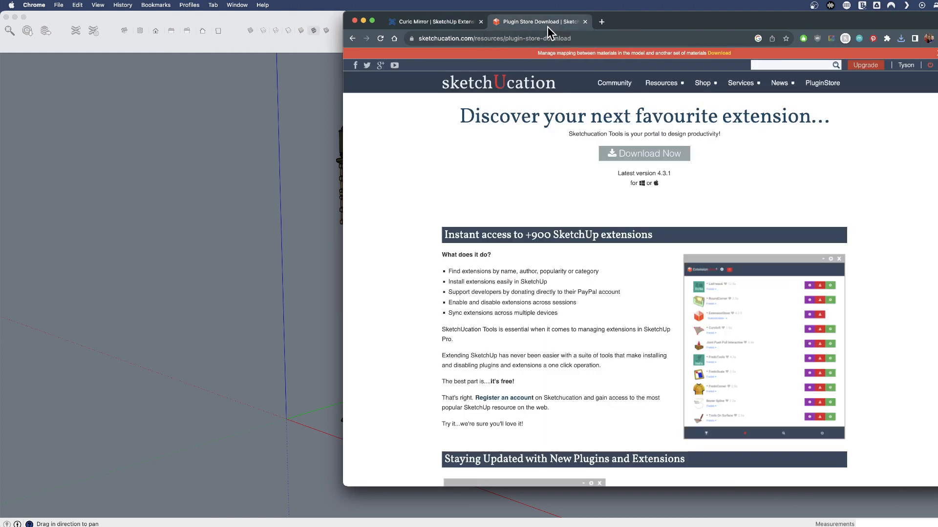
{"action": "mouse_move", "coordinate": [499, 188]}
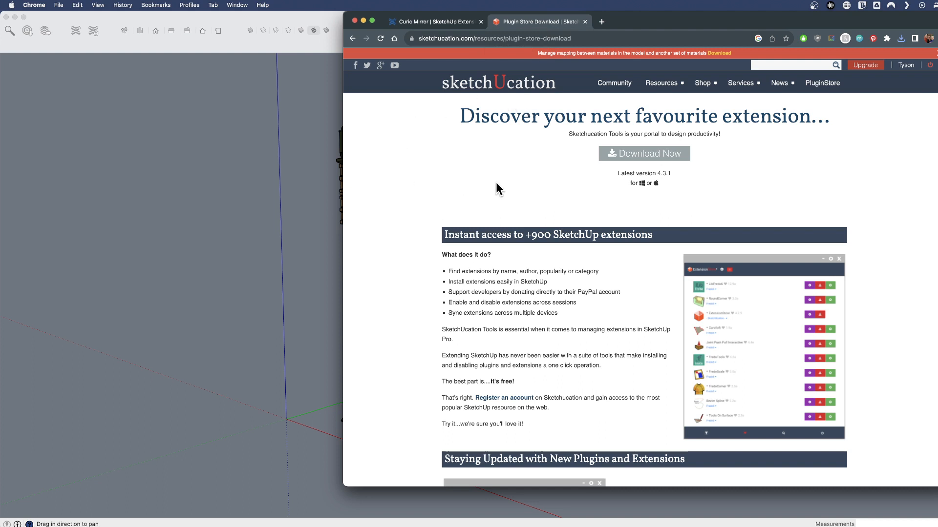
{"action": "mouse_move", "coordinate": [495, 186]}
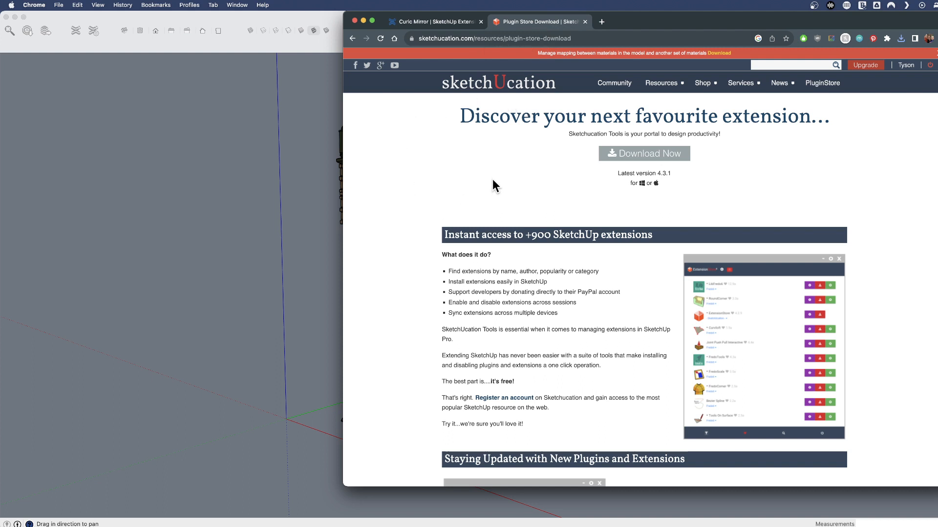
{"action": "left_click", "coordinate": [702, 82]}
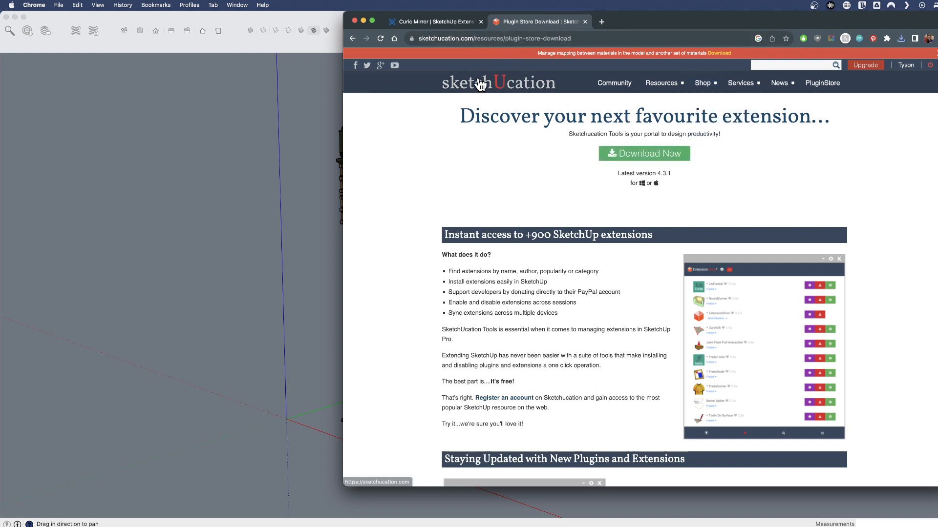
{"action": "left_click", "coordinate": [498, 82]}
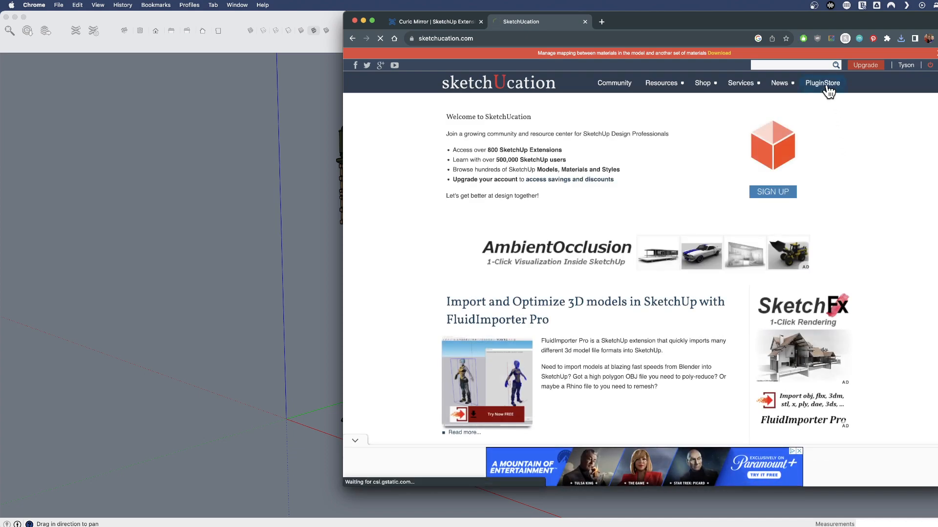
{"action": "left_click", "coordinate": [821, 82]}
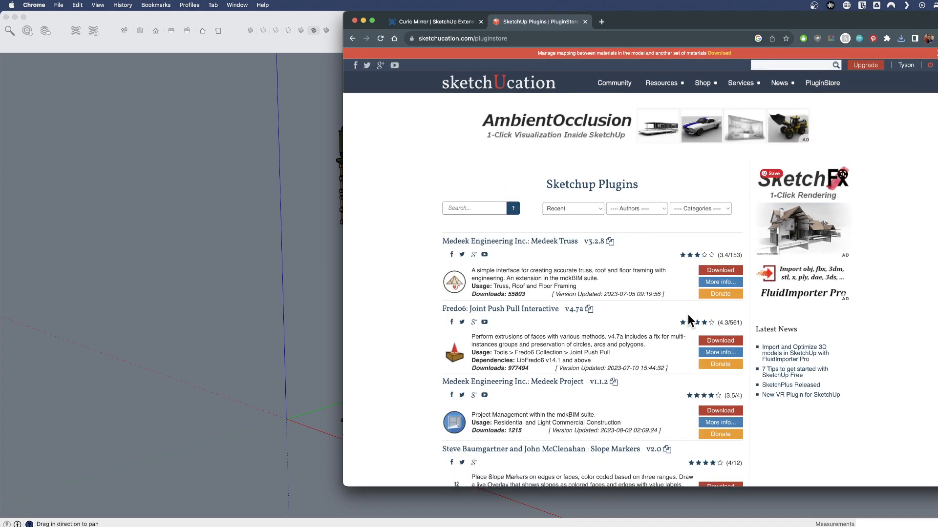
{"action": "mouse_move", "coordinate": [455, 358]}
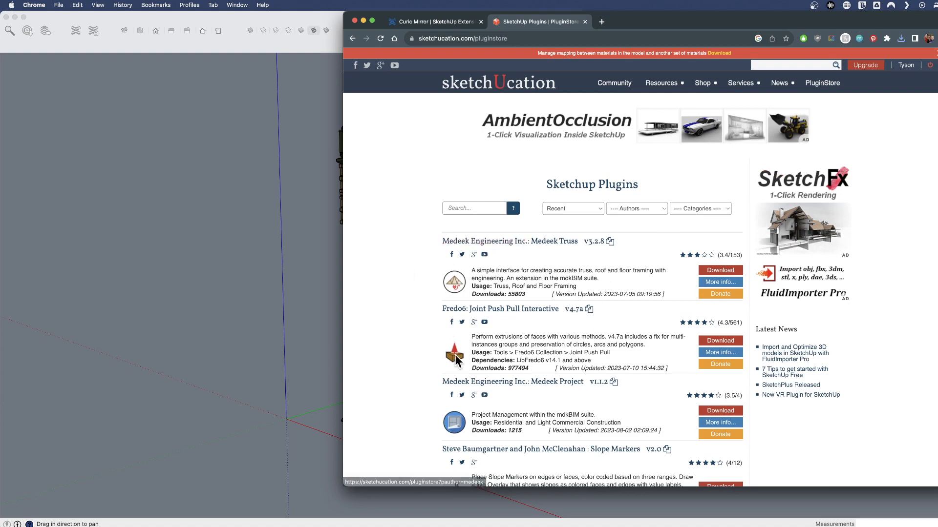
{"action": "scroll", "scroll_direction": "down", "scroll_amount": 3}
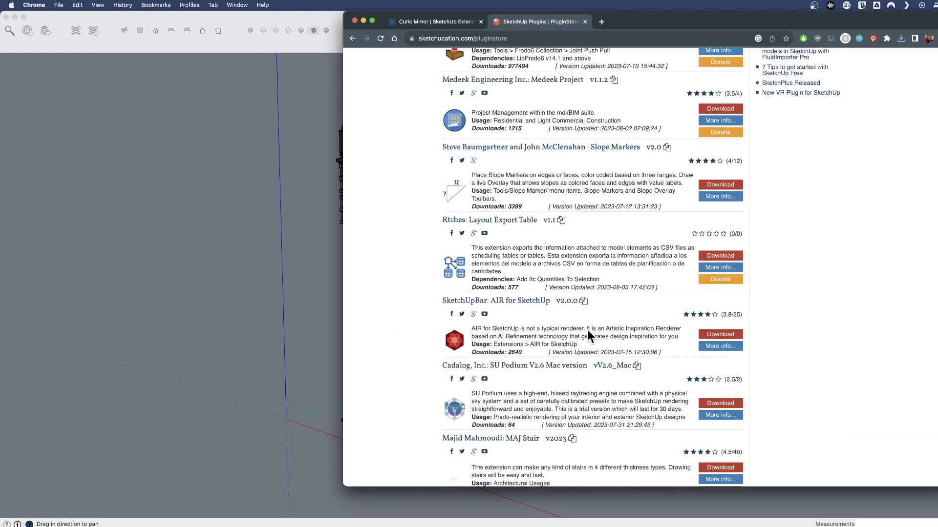
{"action": "scroll", "scroll_direction": "up", "scroll_amount": 3}
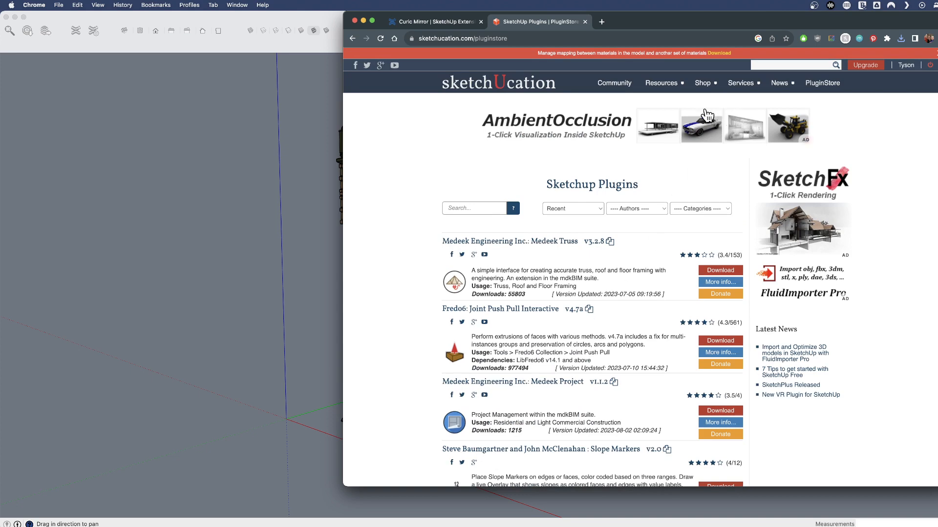
Go to Resources > PluginStore Download for SketchUcation Tools 4.3.1.
{"action": "left_click", "coordinate": [662, 82]}
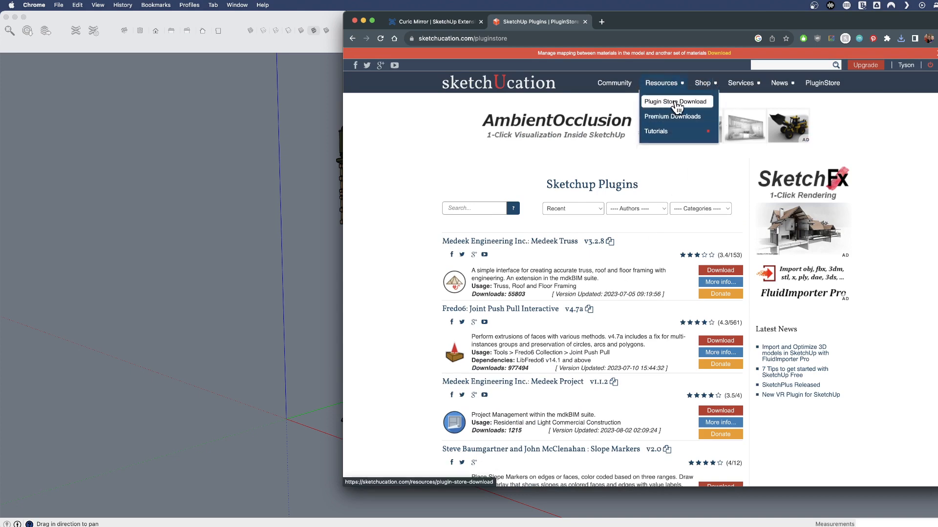
{"action": "left_click", "coordinate": [674, 100]}
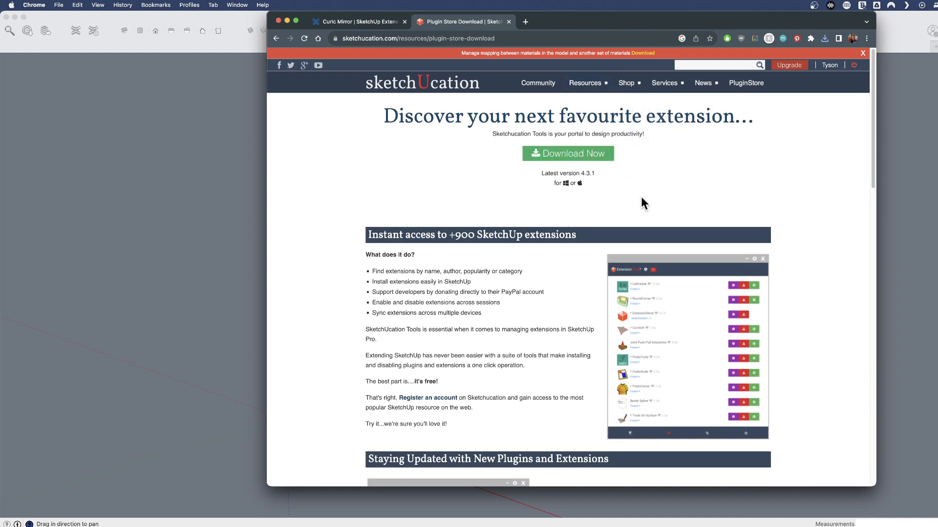
{"action": "mouse_move", "coordinate": [400, 95]}
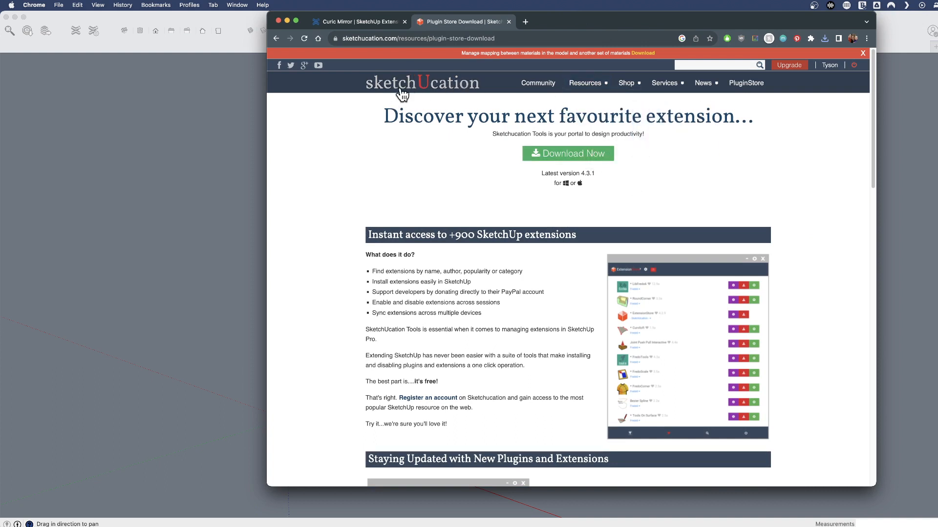
{"action": "mouse_move", "coordinate": [432, 197]}
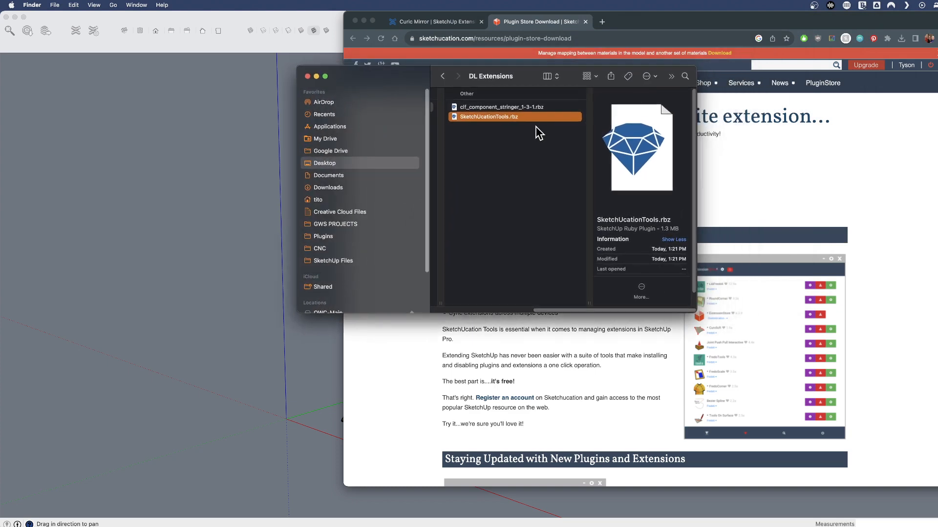
{"action": "mouse_move", "coordinate": [124, 116]}
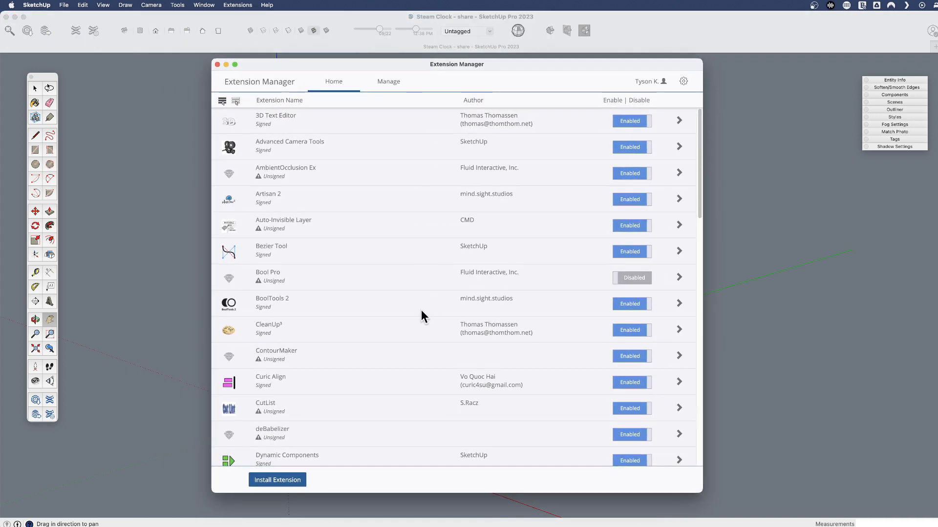
{"action": "mouse_move", "coordinate": [406, 363]}
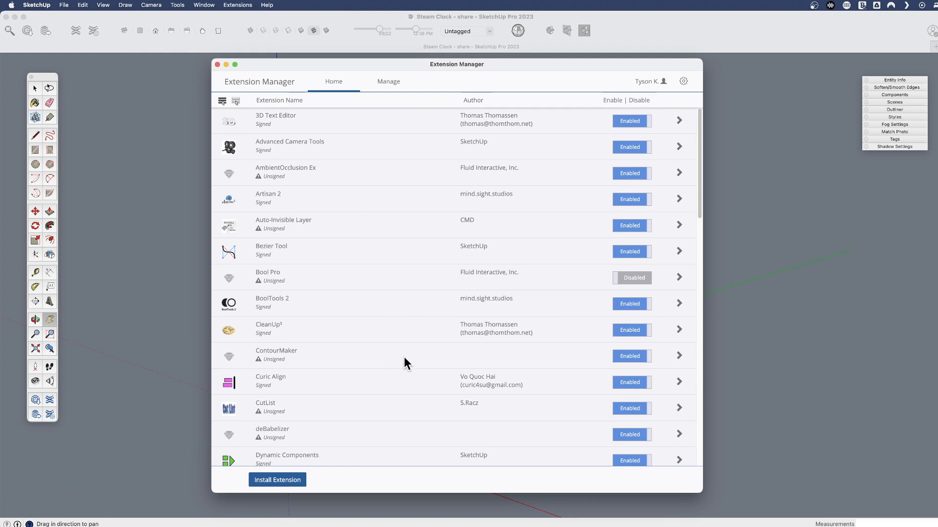
{"action": "mouse_move", "coordinate": [426, 282]}
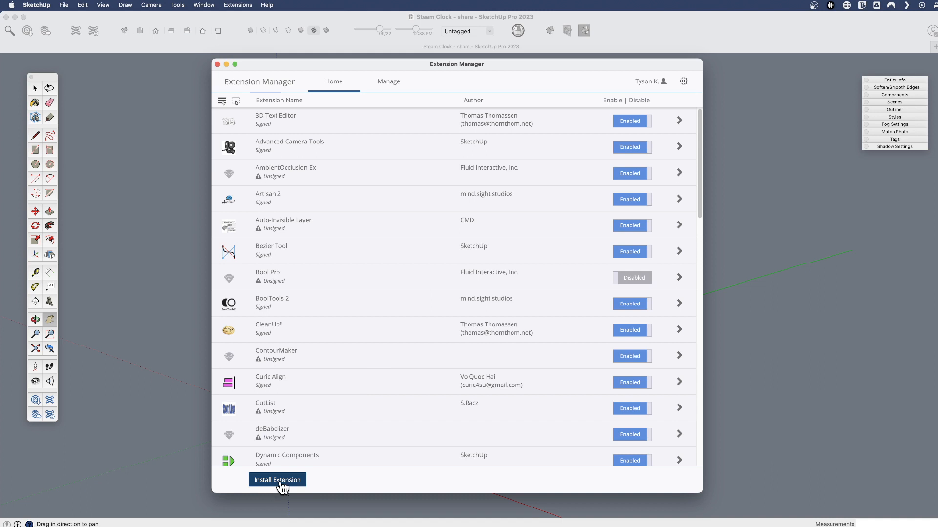
{"action": "mouse_move", "coordinate": [382, 364]}
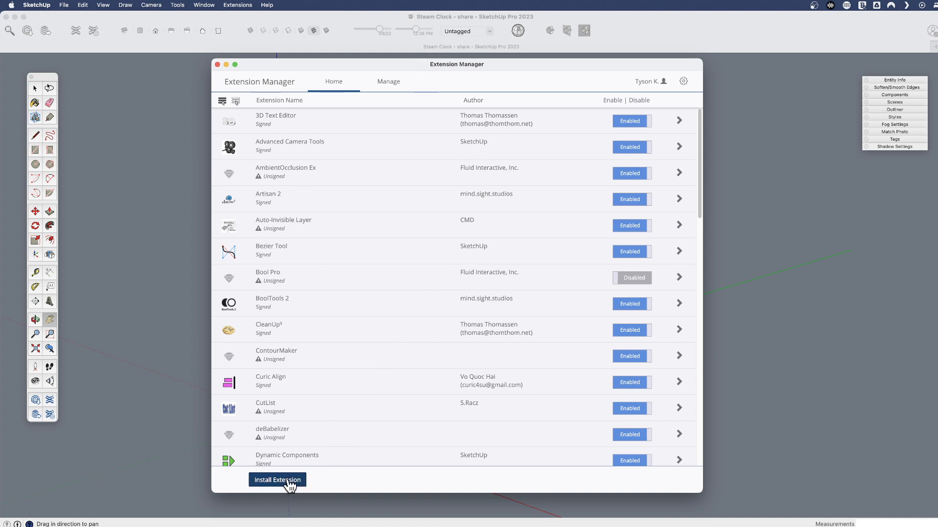
Start installing an extension from a file in the Extension Manager.
{"action": "left_click", "coordinate": [277, 479]}
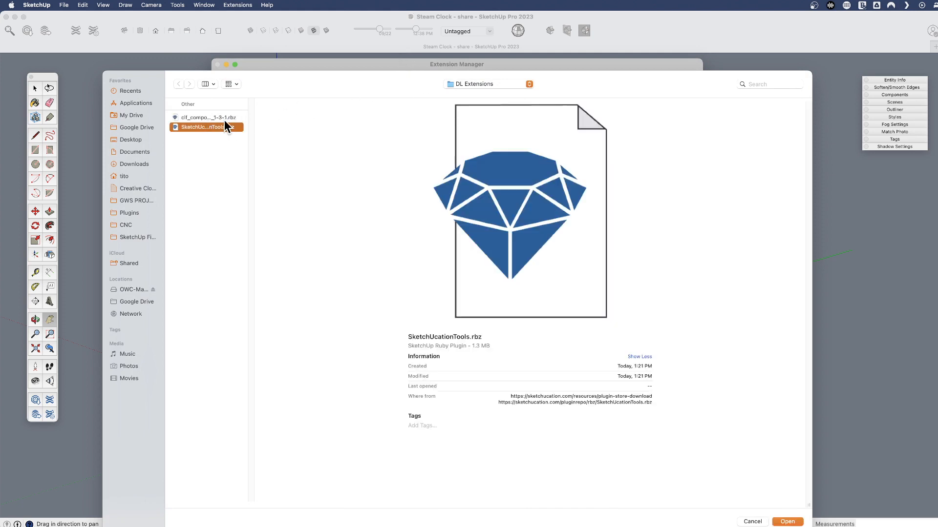
{"action": "mouse_move", "coordinate": [226, 145]}
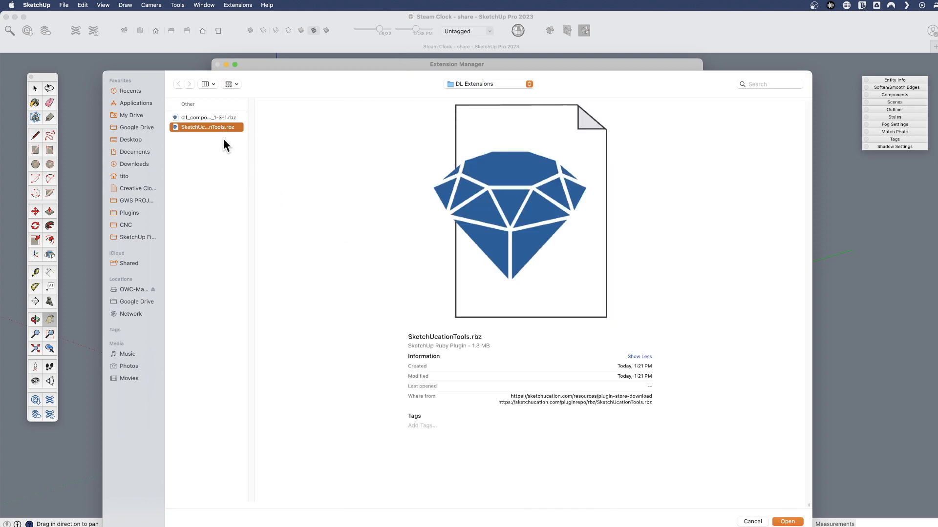
Install clf_component_stringer_1-3-1.rbz so CLF Component Stringer appears enabled in the list.
{"action": "left_click", "coordinate": [206, 117]}
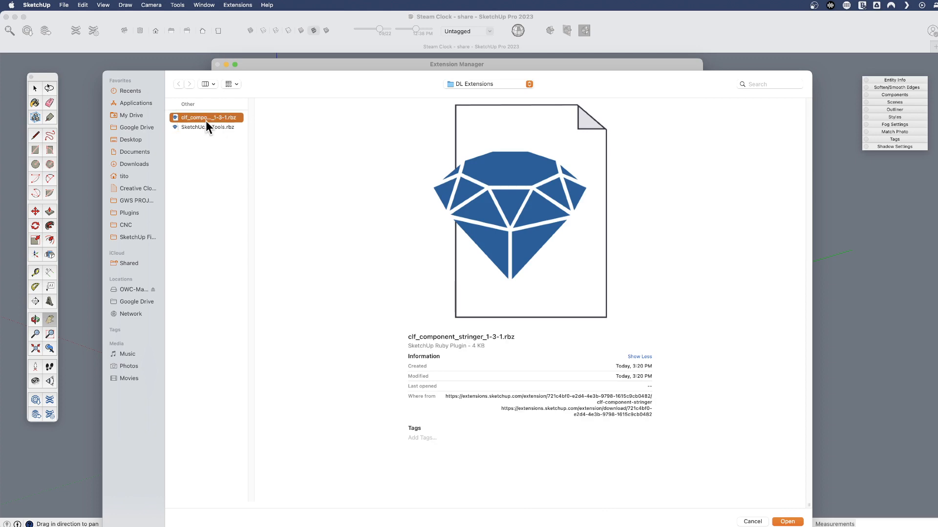
{"action": "left_click", "coordinate": [787, 521]}
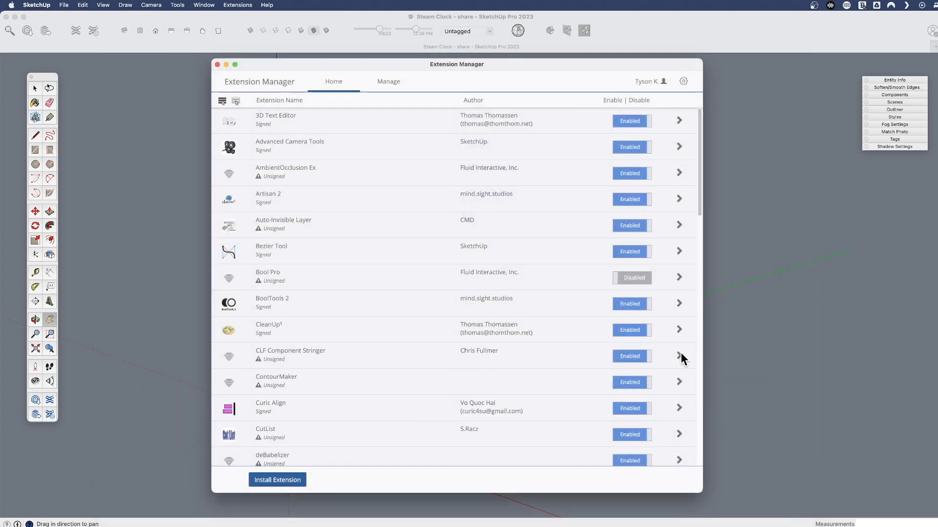
{"action": "mouse_move", "coordinate": [521, 358]}
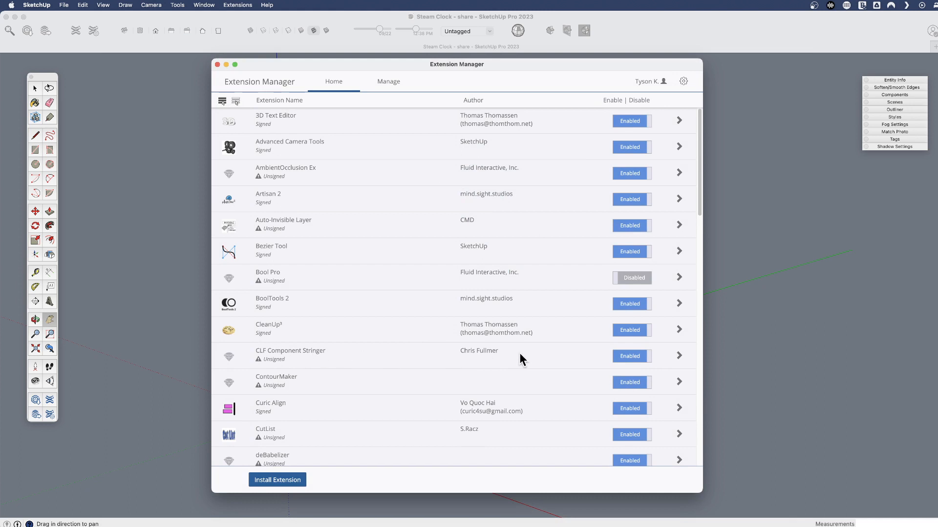
{"action": "mouse_move", "coordinate": [436, 97]}
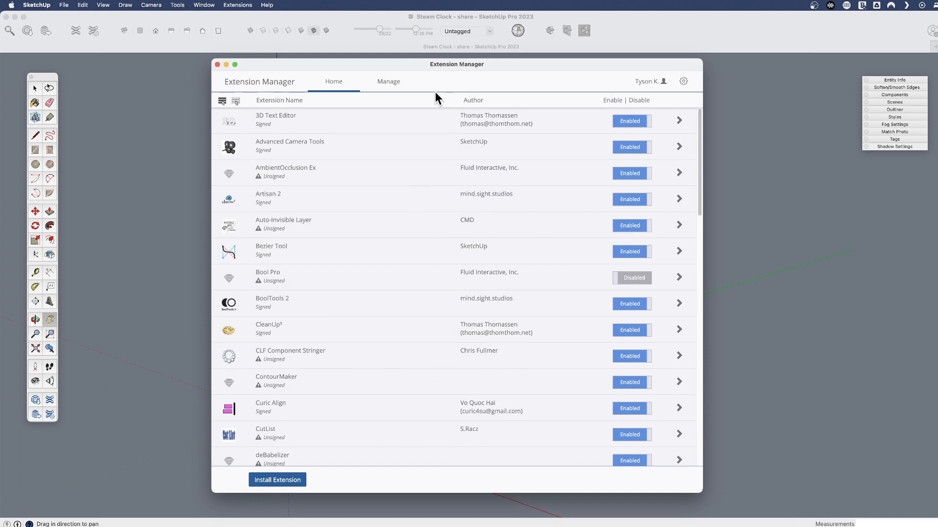
{"action": "mouse_move", "coordinate": [433, 217]}
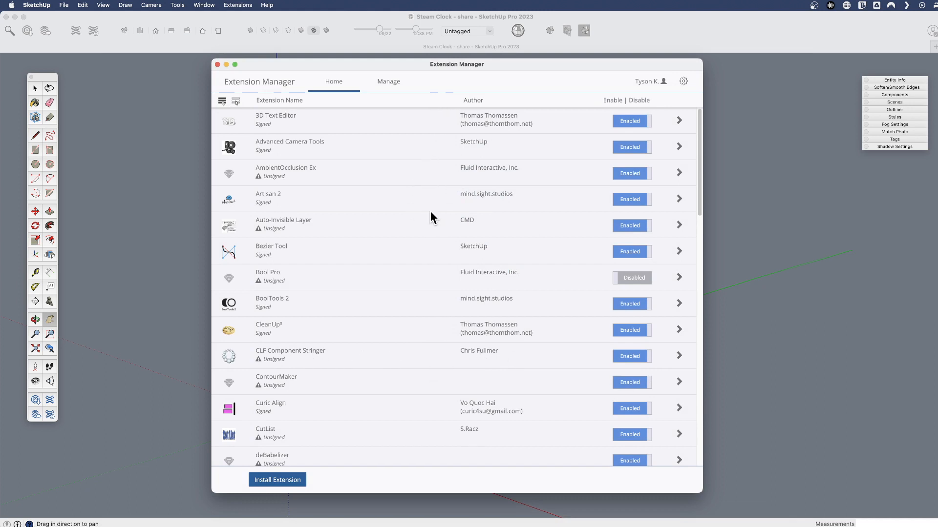
{"action": "mouse_move", "coordinate": [429, 234]}
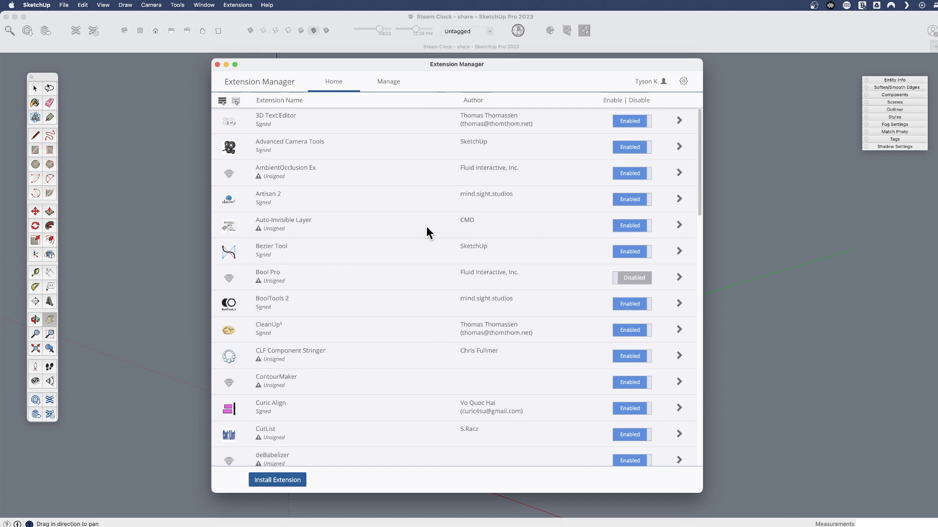
{"action": "mouse_move", "coordinate": [284, 133]}
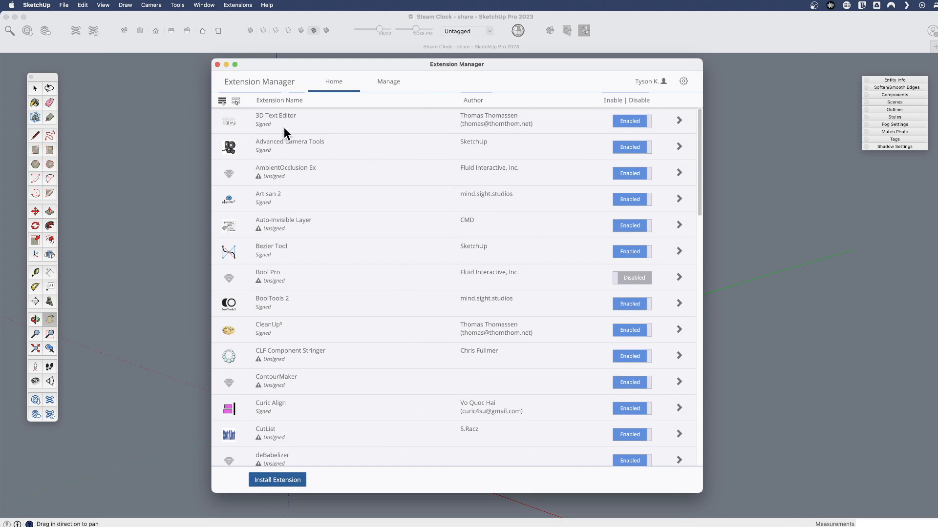
Close the Extension Manager to return to the Steam Clock model.
{"action": "left_click", "coordinate": [218, 65]}
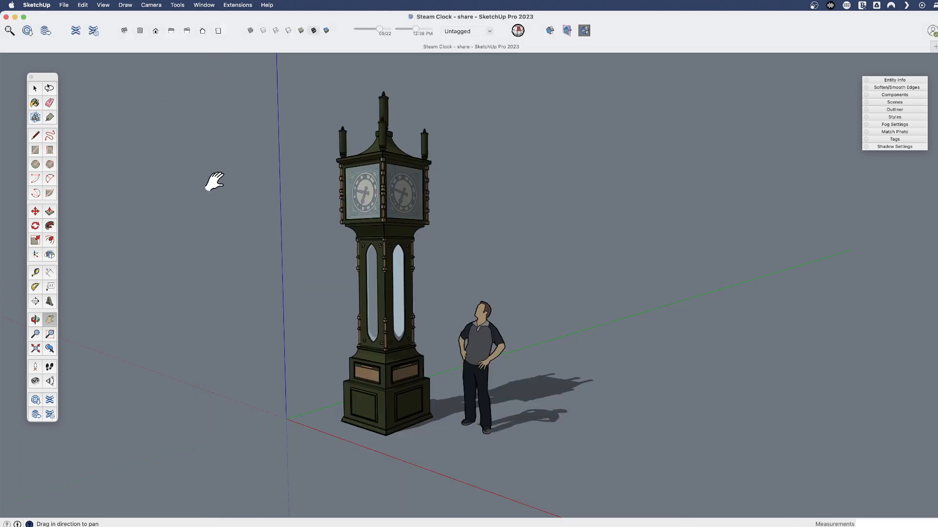
{"action": "left_click", "coordinate": [102, 5]}
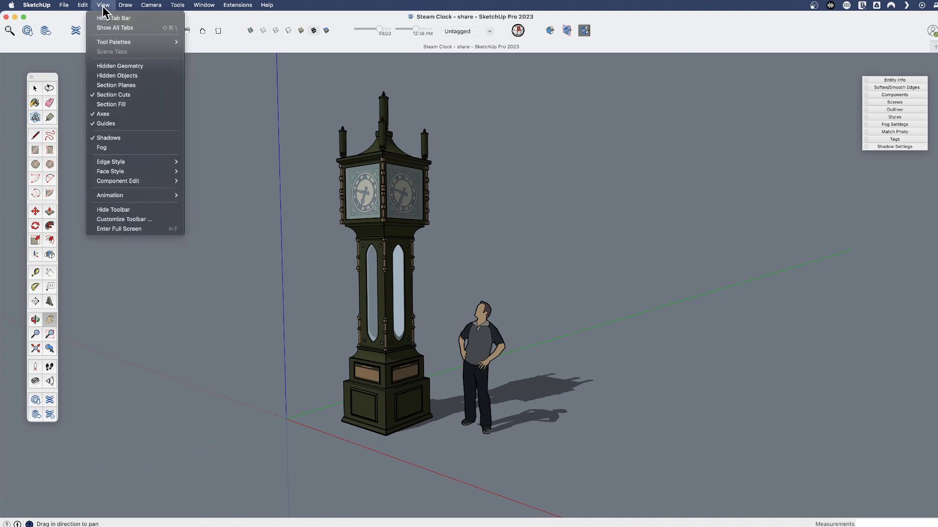
{"action": "left_click", "coordinate": [266, 5]}
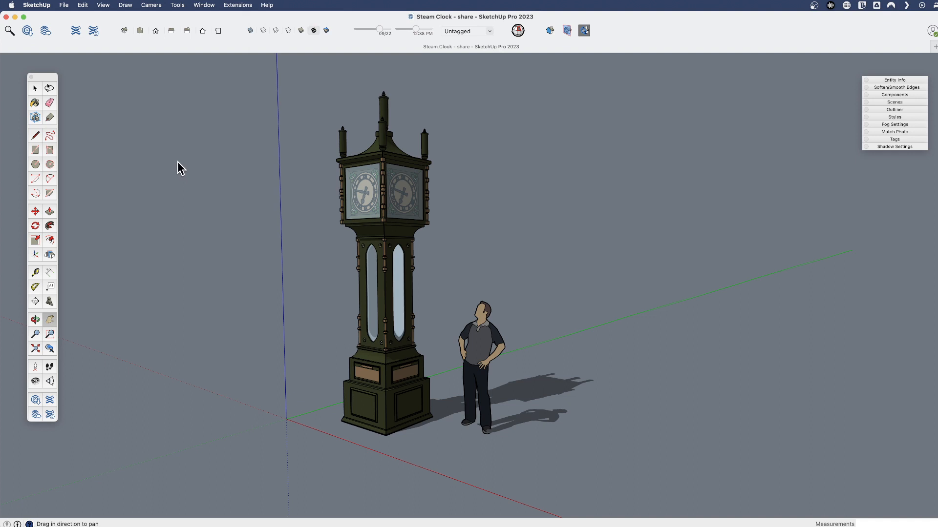
{"action": "mouse_move", "coordinate": [285, 220]}
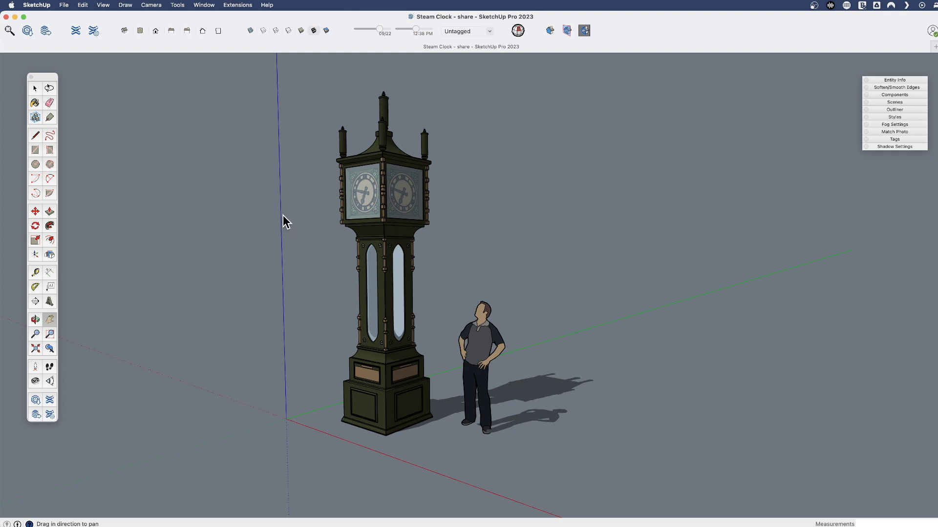
{"action": "mouse_move", "coordinate": [215, 159]}
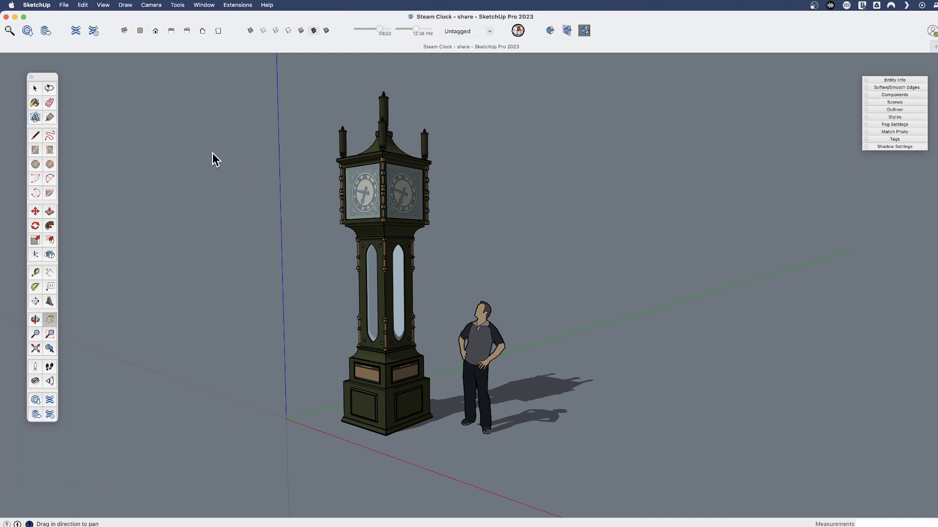
{"action": "left_click", "coordinate": [103, 5]}
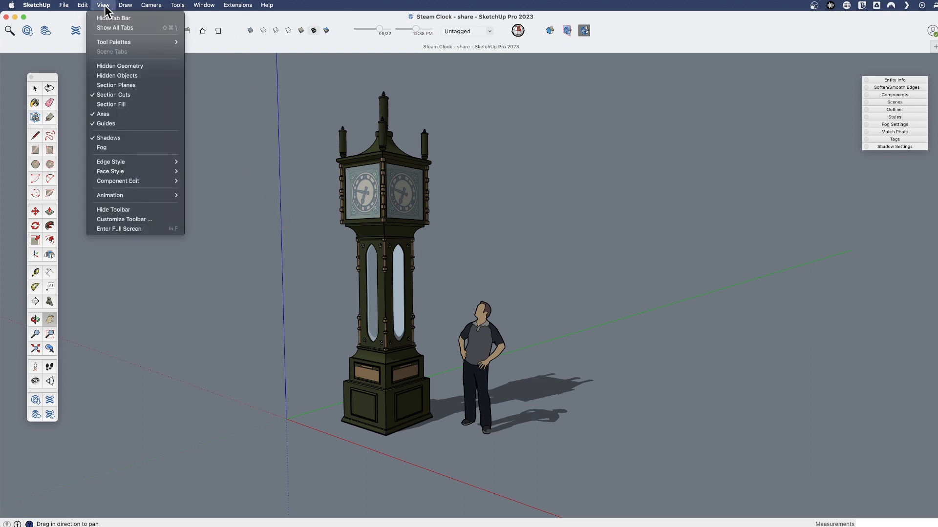
{"action": "mouse_move", "coordinate": [113, 42]}
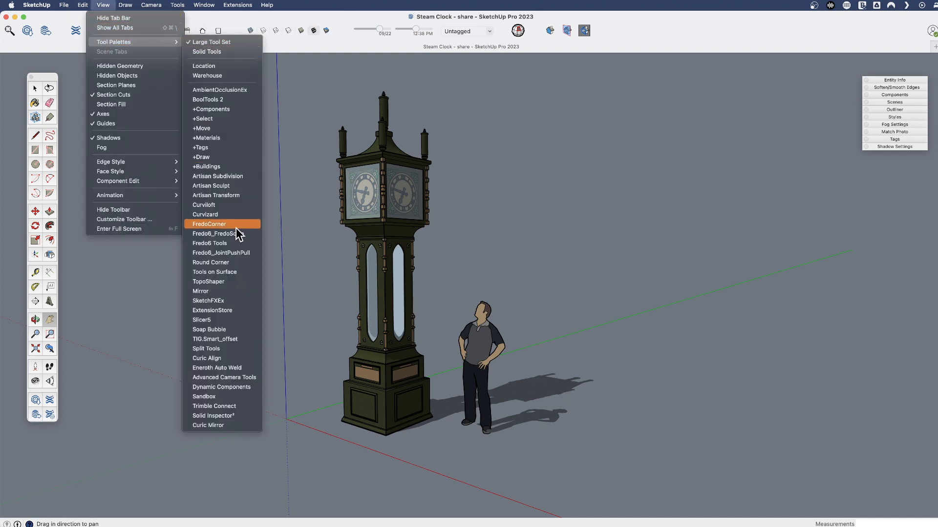
{"action": "mouse_move", "coordinate": [242, 205]}
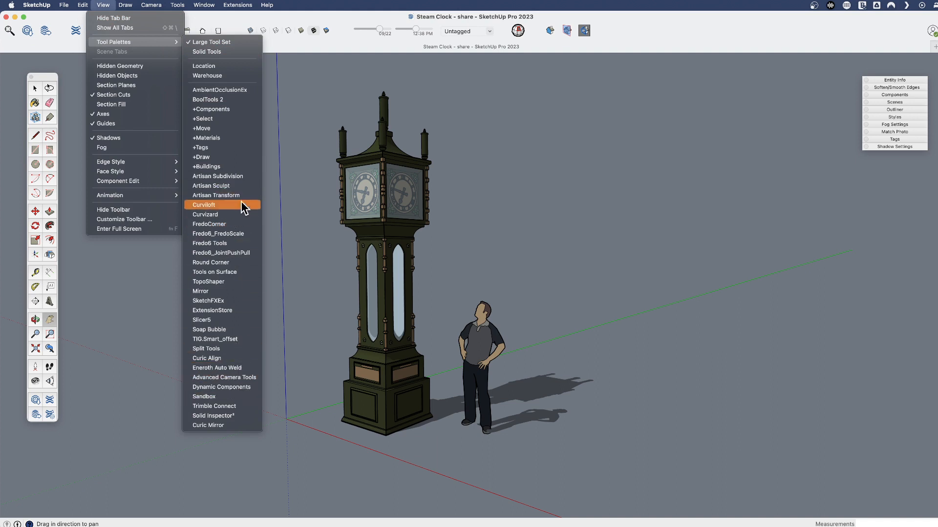
{"action": "left_click", "coordinate": [203, 204]}
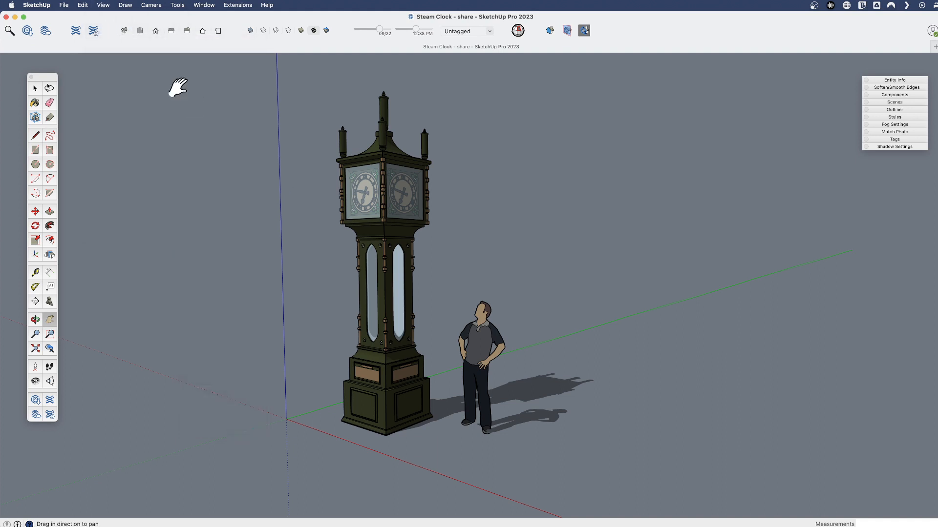
{"action": "left_click", "coordinate": [125, 5]}
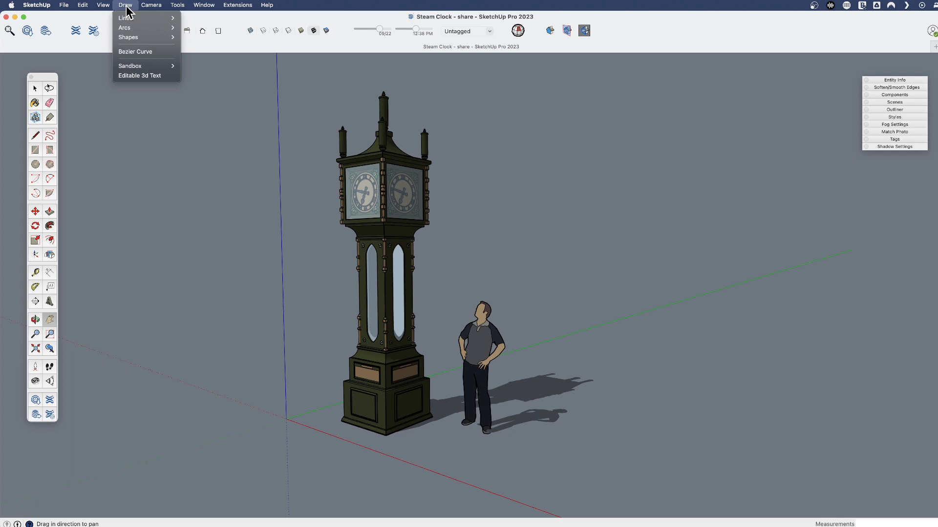
{"action": "left_click", "coordinate": [177, 5]}
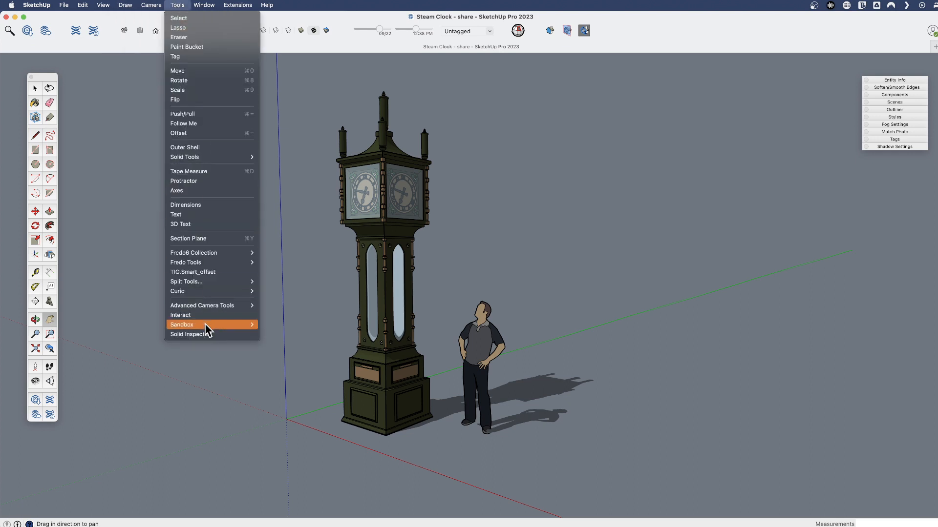
{"action": "mouse_move", "coordinate": [306, 143]}
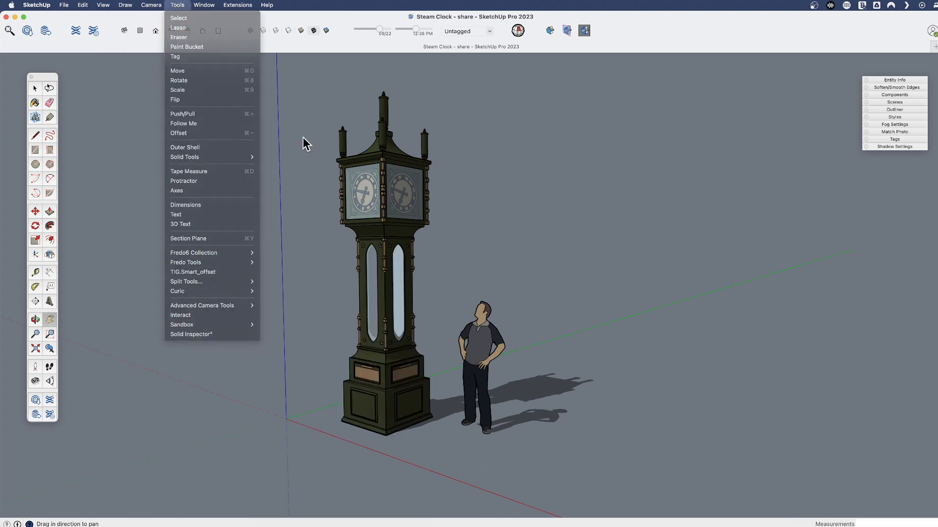
{"action": "left_click", "coordinate": [237, 5]}
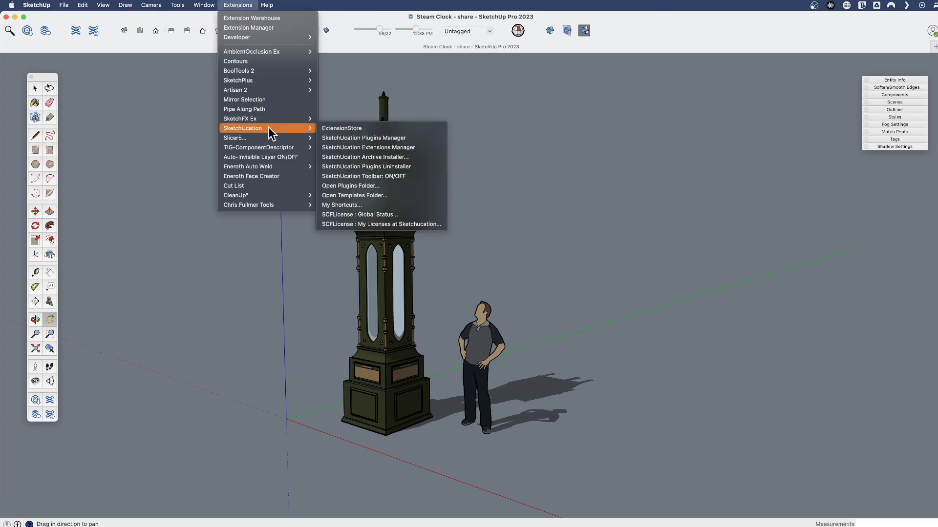
{"action": "mouse_move", "coordinate": [267, 71]}
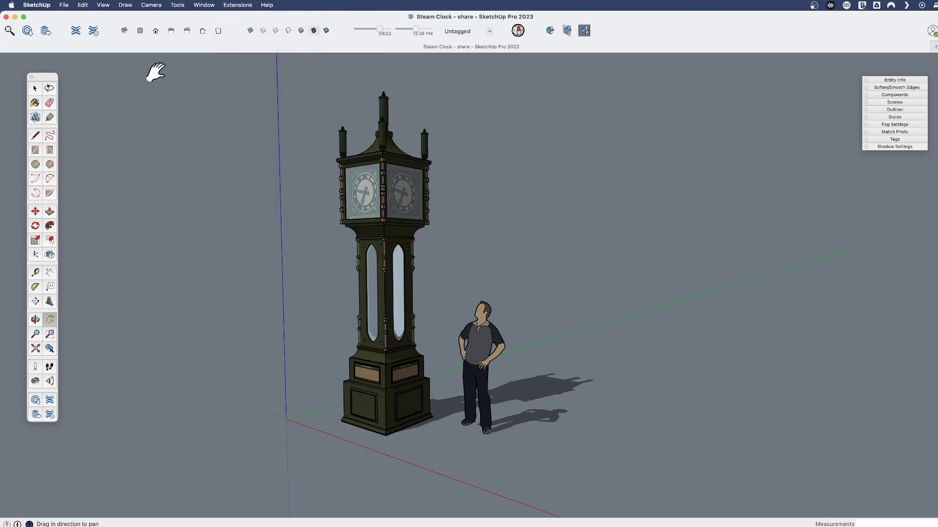
Show the ExtensionStore toolbar and place it beside the clock.
{"action": "left_click", "coordinate": [103, 5]}
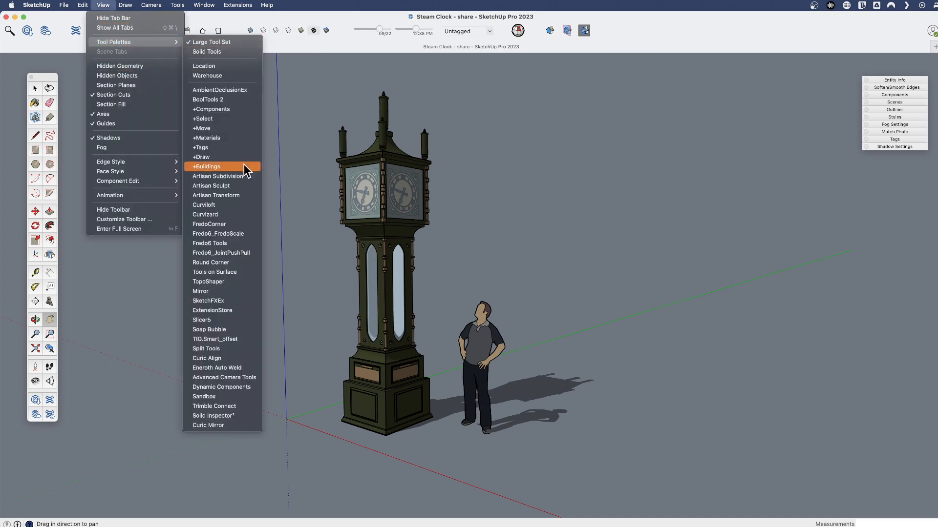
{"action": "mouse_move", "coordinate": [234, 314]}
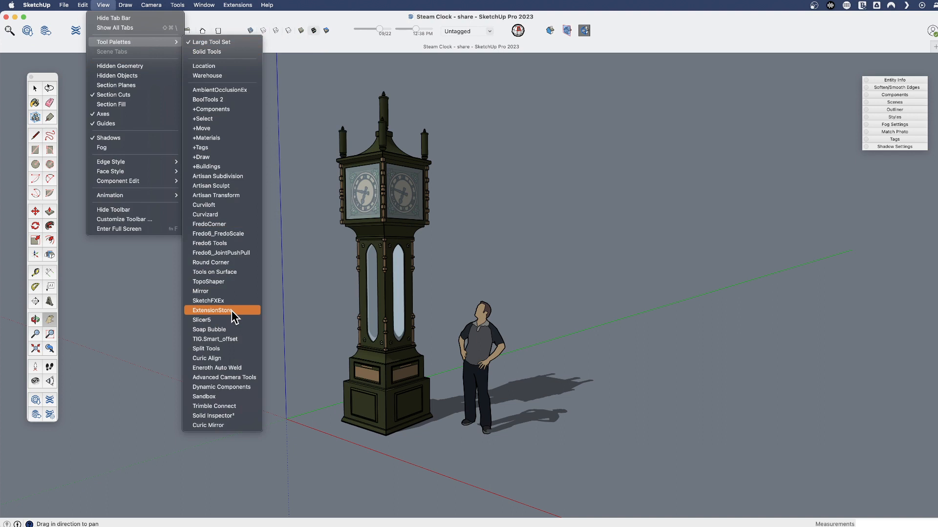
{"action": "left_click", "coordinate": [213, 309]}
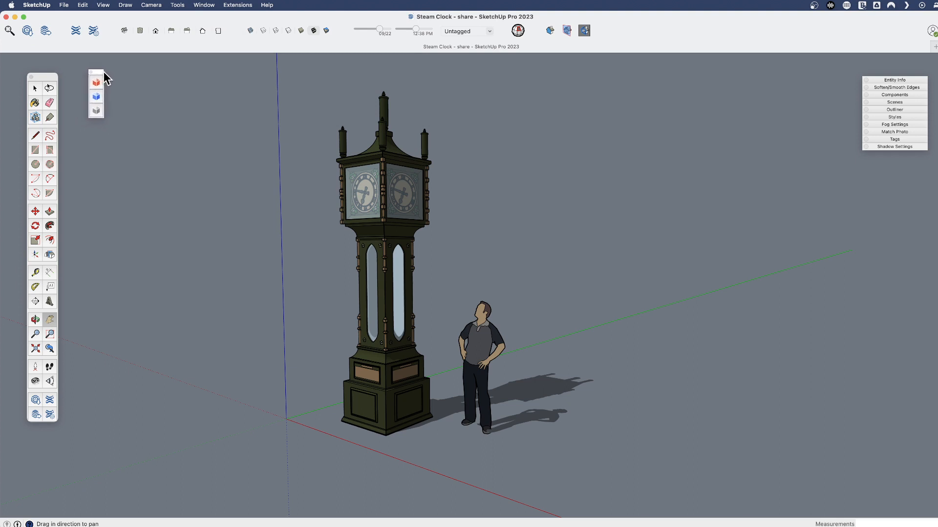
{"action": "left_click_drag", "start_coordinate": [96, 71], "coordinate": [348, 68]}
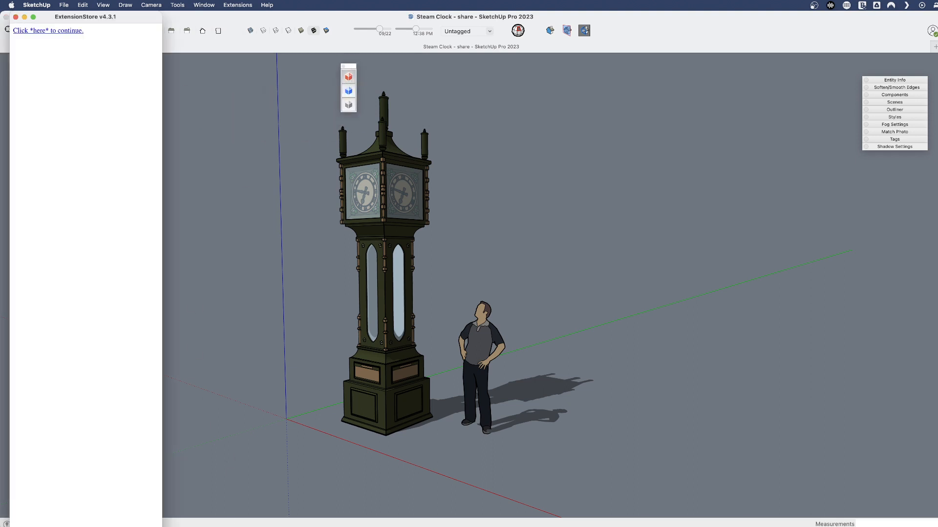
Load the SketchUcation ExtensionStore listing, browse it, and close the store window.
{"action": "left_click", "coordinate": [47, 30]}
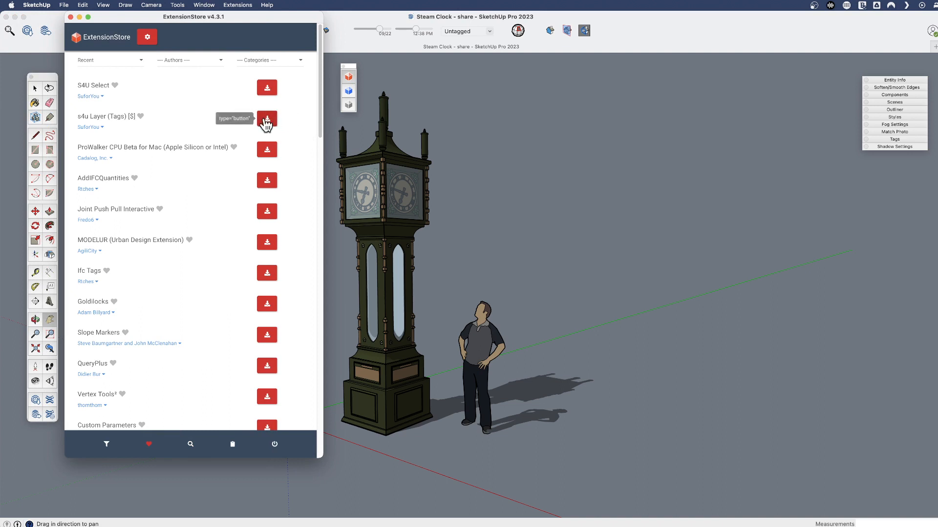
{"action": "mouse_move", "coordinate": [272, 179]}
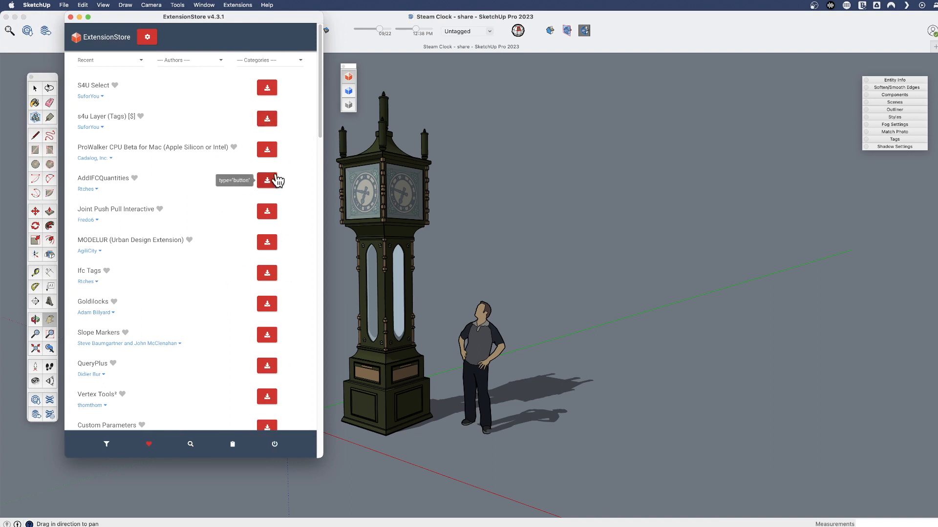
{"action": "mouse_move", "coordinate": [305, 131]}
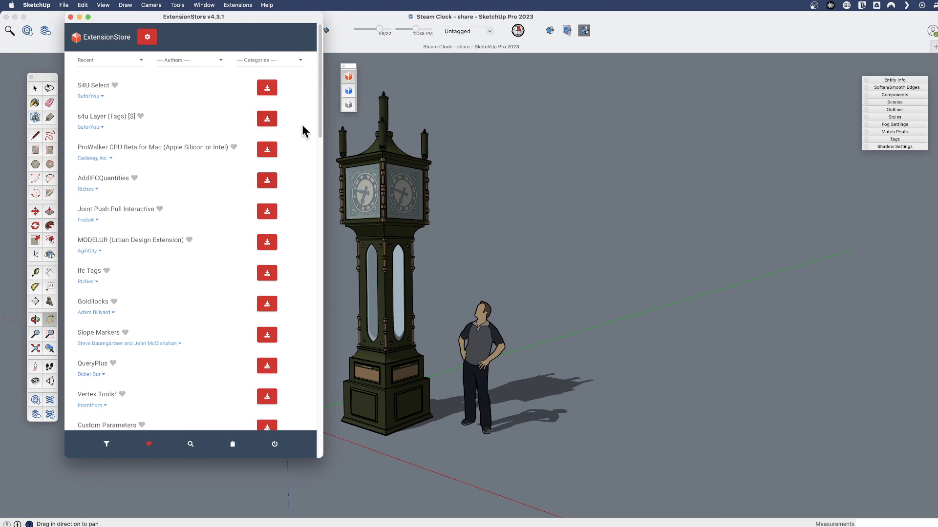
{"action": "mouse_move", "coordinate": [303, 108]}
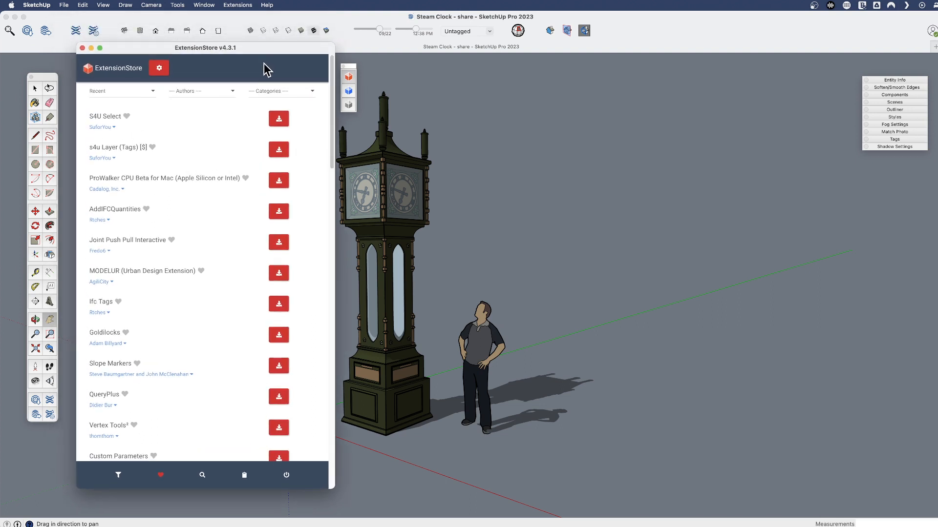
{"action": "mouse_move", "coordinate": [260, 57]}
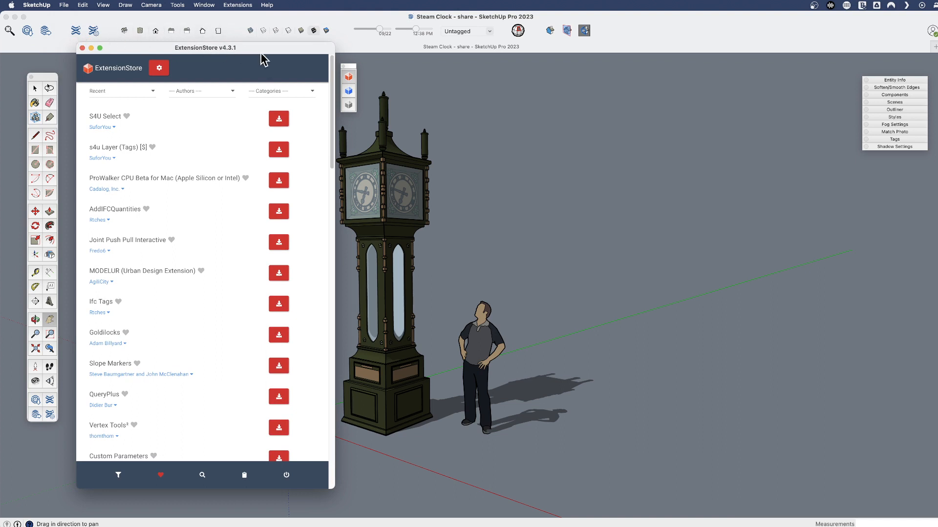
{"action": "mouse_move", "coordinate": [229, 71]}
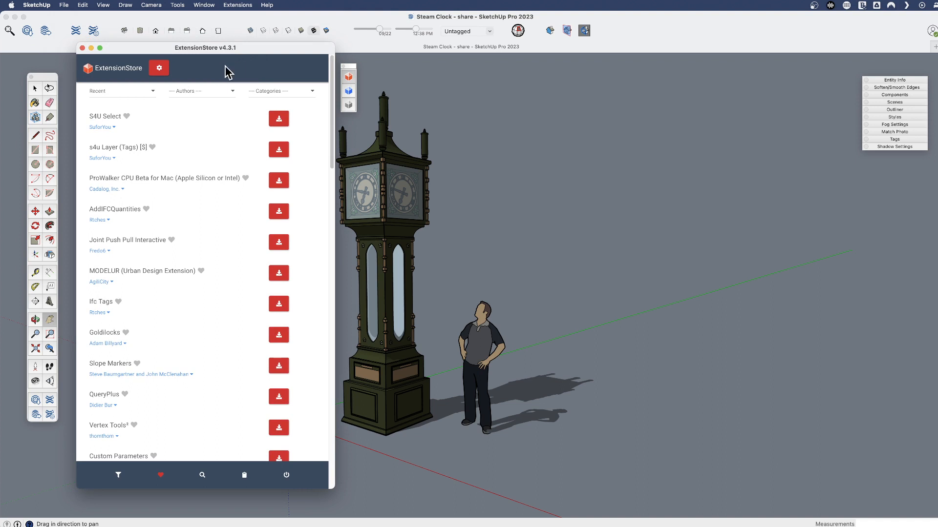
{"action": "mouse_move", "coordinate": [212, 88]}
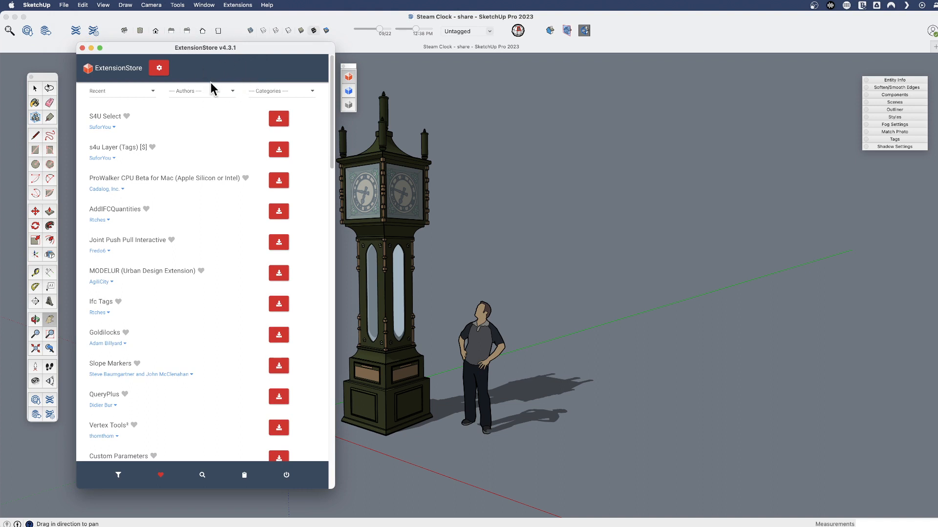
{"action": "mouse_move", "coordinate": [249, 68]}
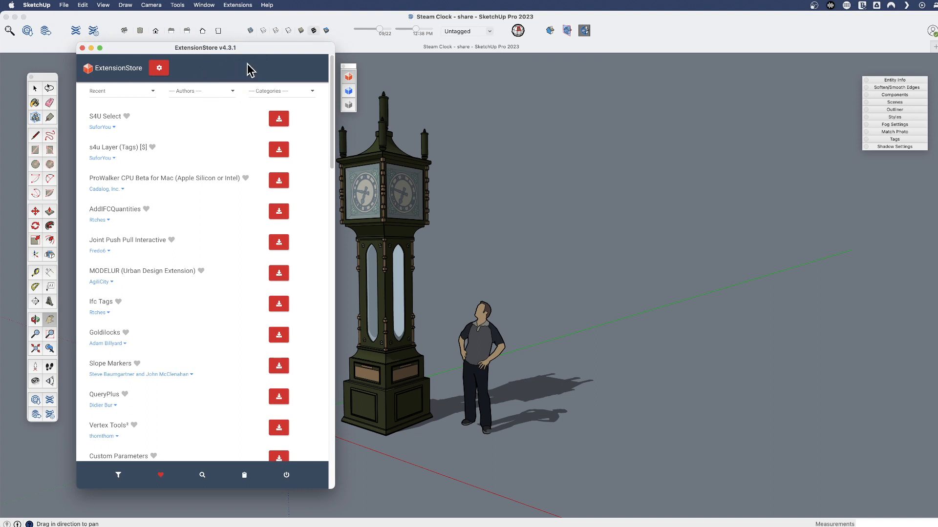
{"action": "mouse_move", "coordinate": [256, 111]}
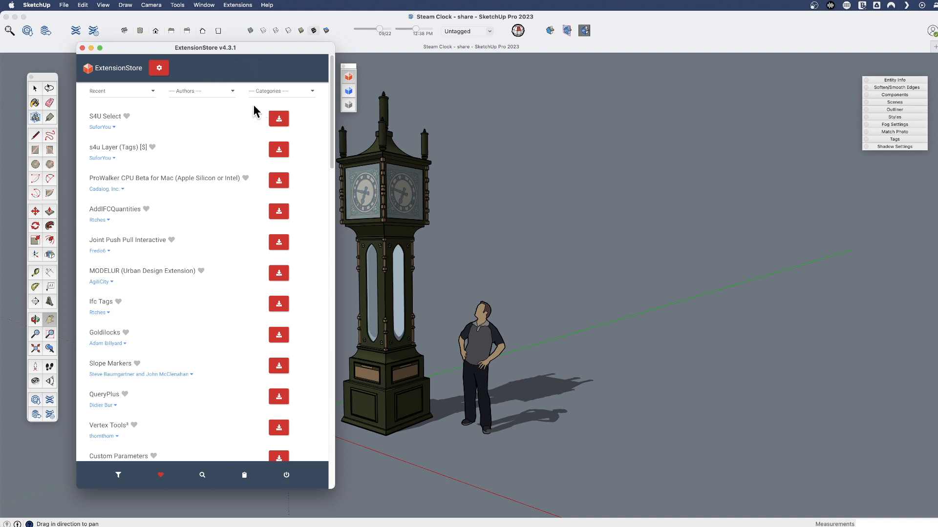
{"action": "mouse_move", "coordinate": [265, 250]}
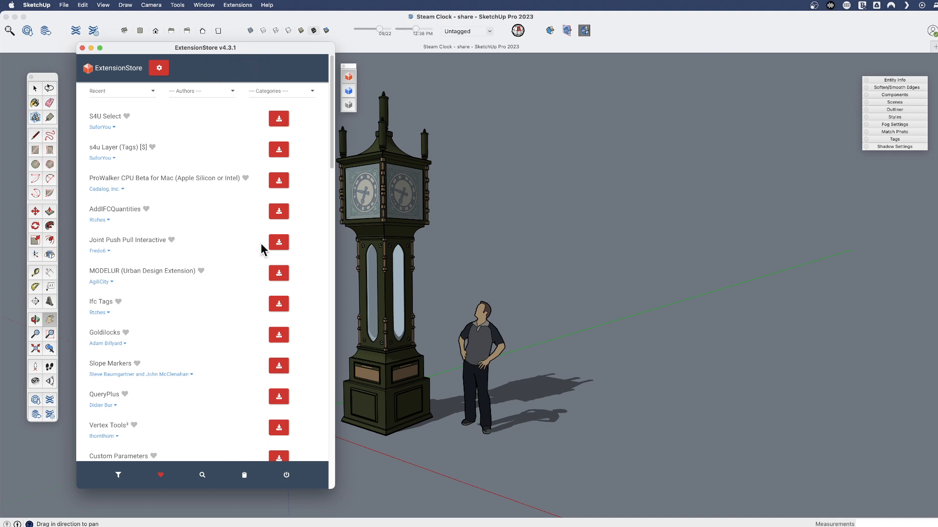
{"action": "mouse_move", "coordinate": [322, 192]}
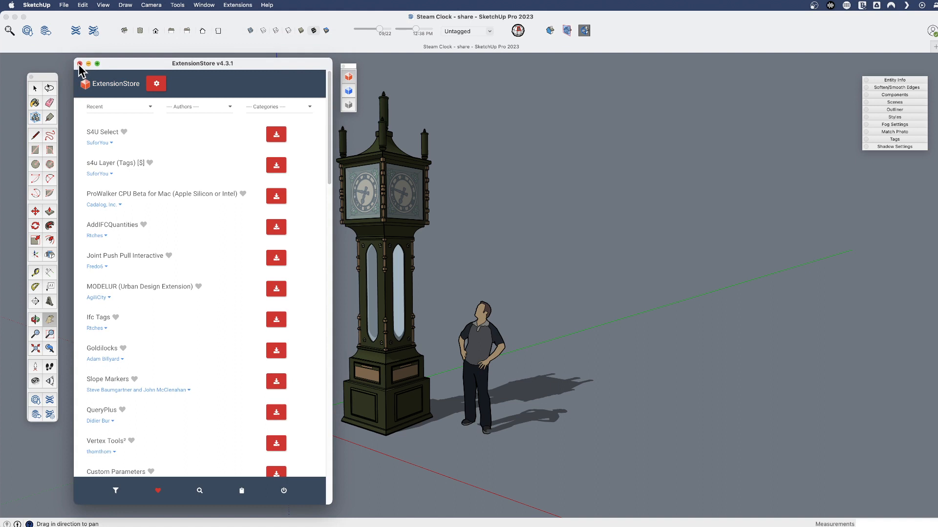
{"action": "mouse_move", "coordinate": [65, 71]}
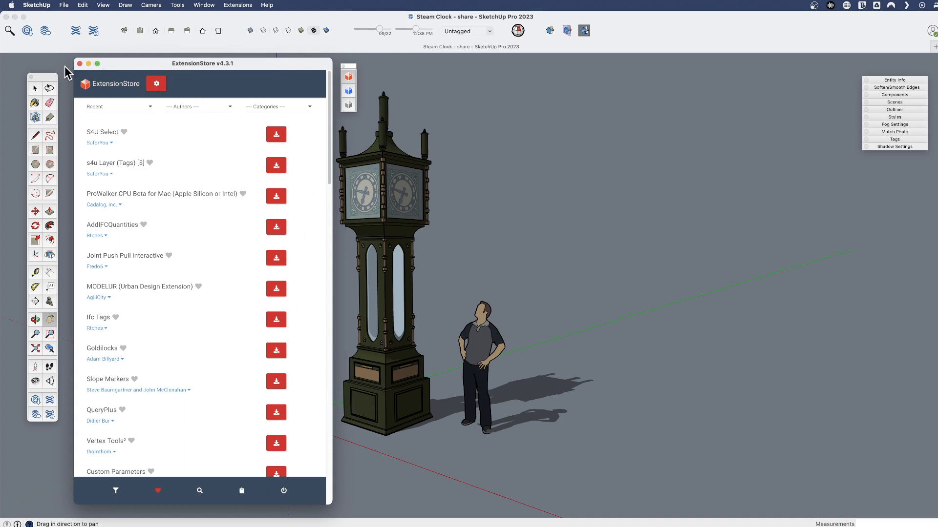
{"action": "left_click", "coordinate": [79, 63]}
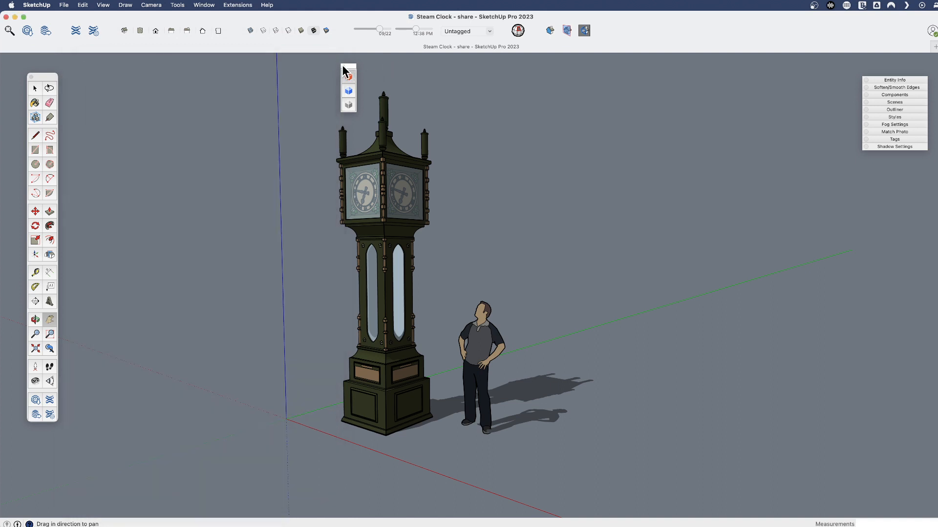
{"action": "mouse_move", "coordinate": [188, 79]}
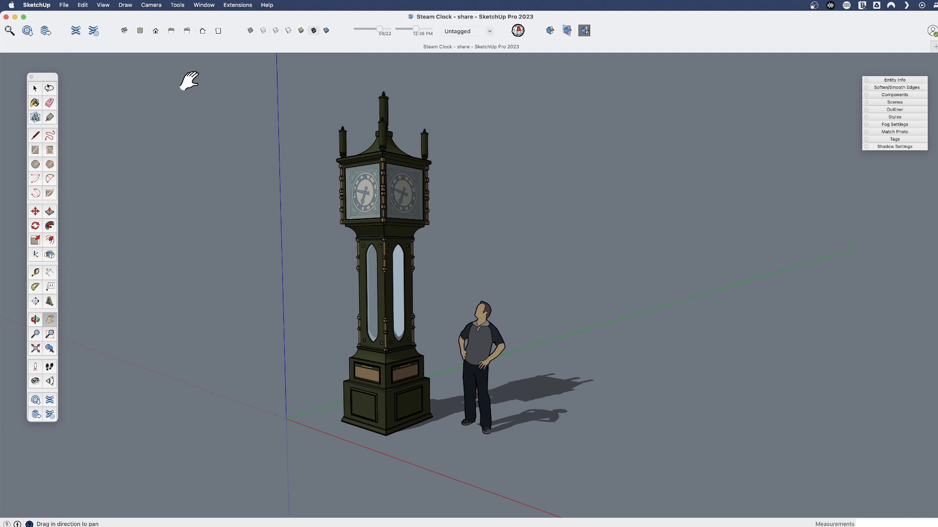
{"action": "mouse_move", "coordinate": [195, 119]}
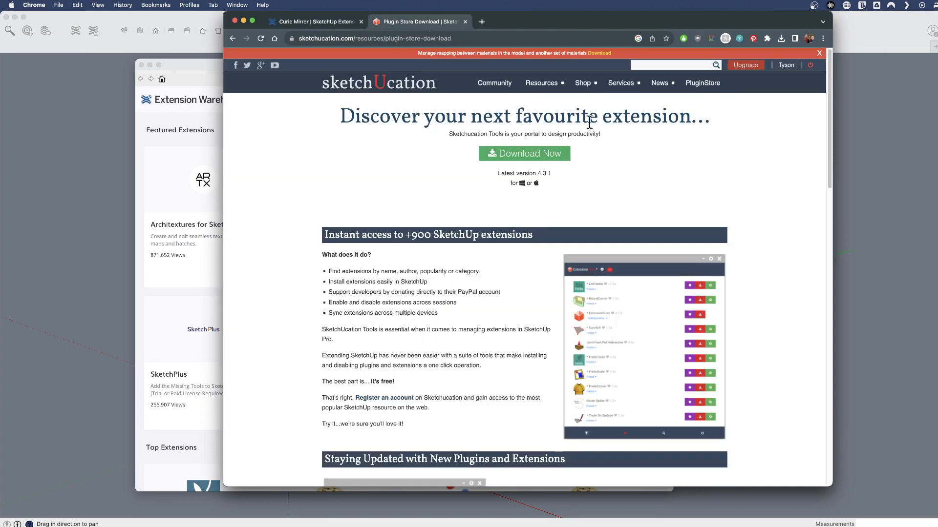
{"action": "mouse_move", "coordinate": [69, 250]}
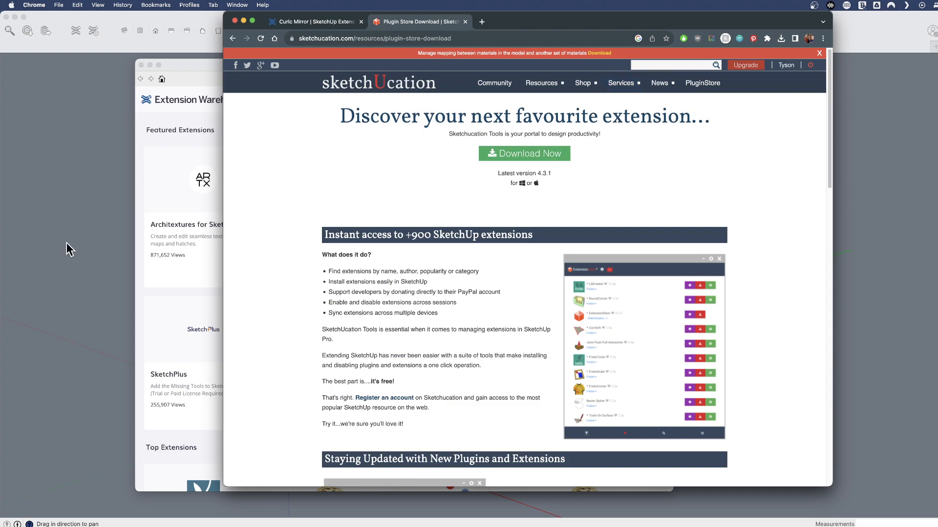
{"action": "mouse_move", "coordinate": [81, 153]}
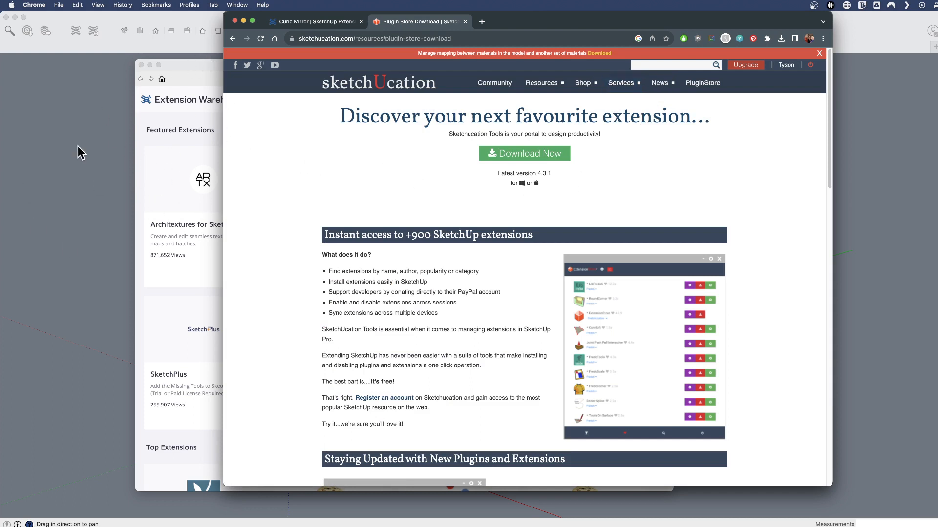
{"action": "mouse_move", "coordinate": [526, 18]}
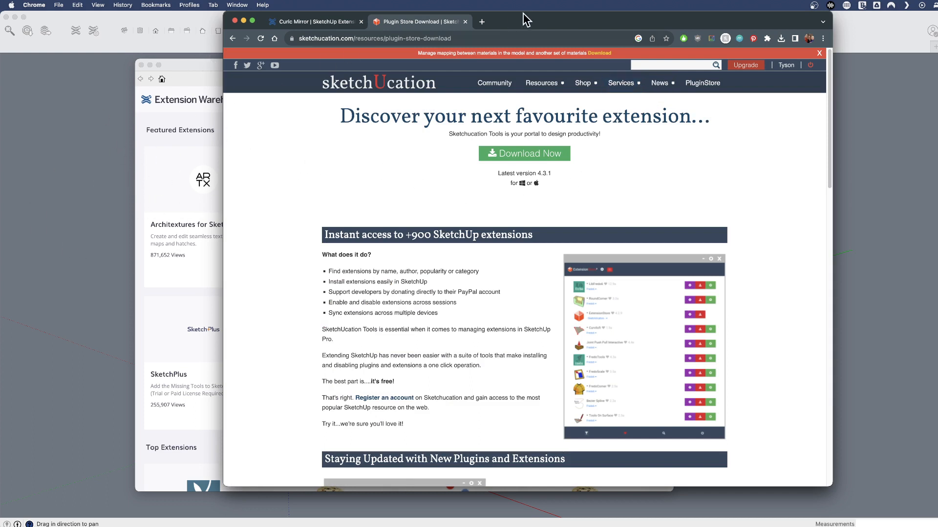